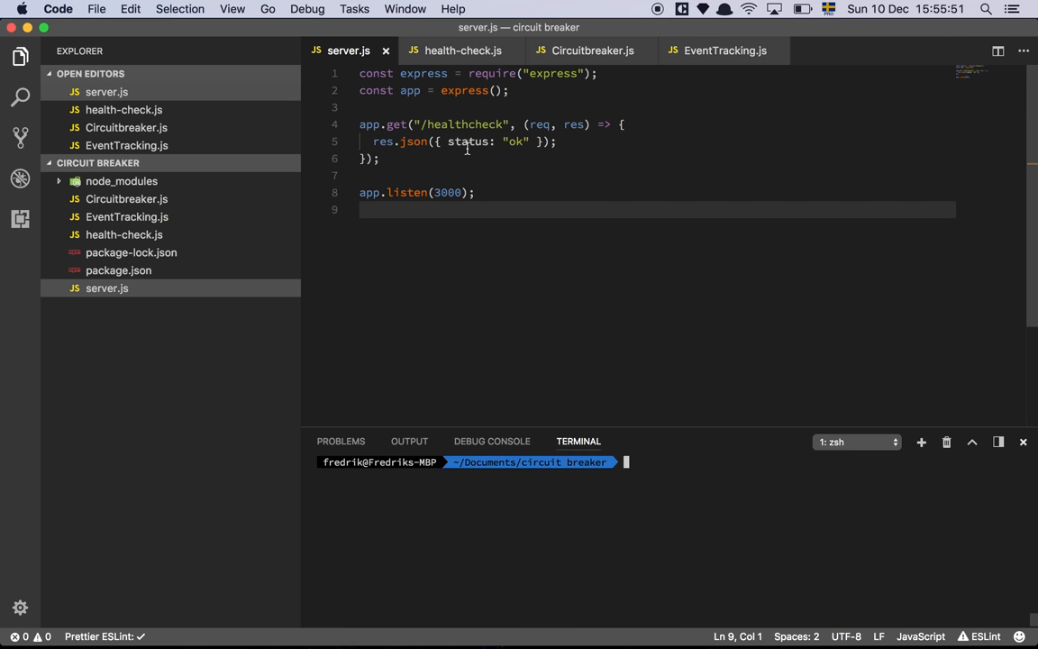
Step: Review the healthcheck route path in the server code and switch windows
{"action": "left_click", "coordinate": [599, 72]}
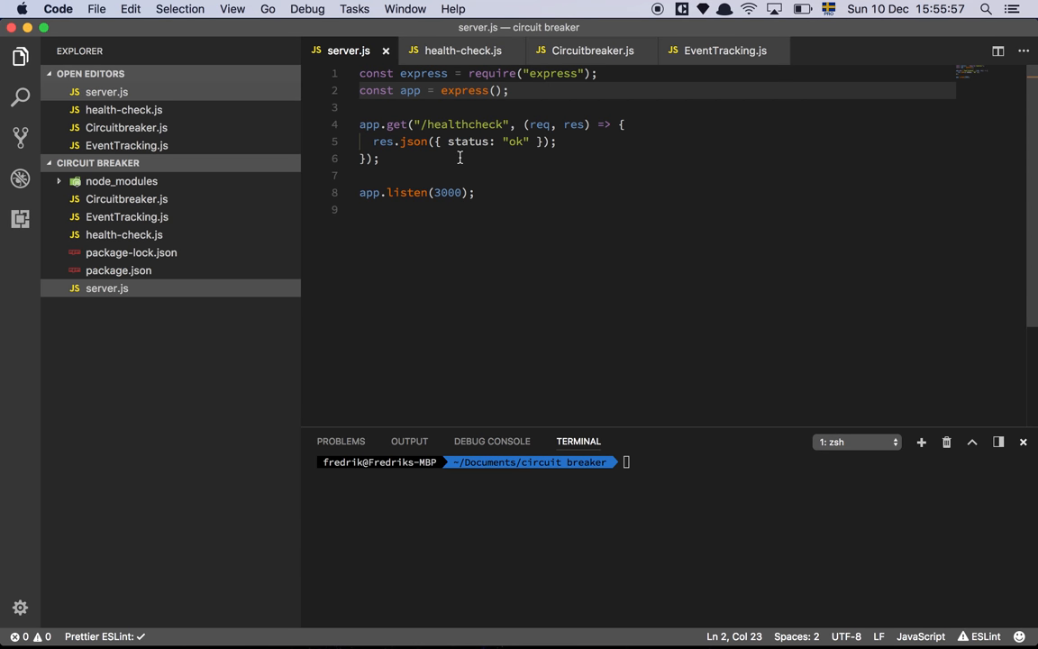
{"action": "mouse_move", "coordinate": [552, 249]}
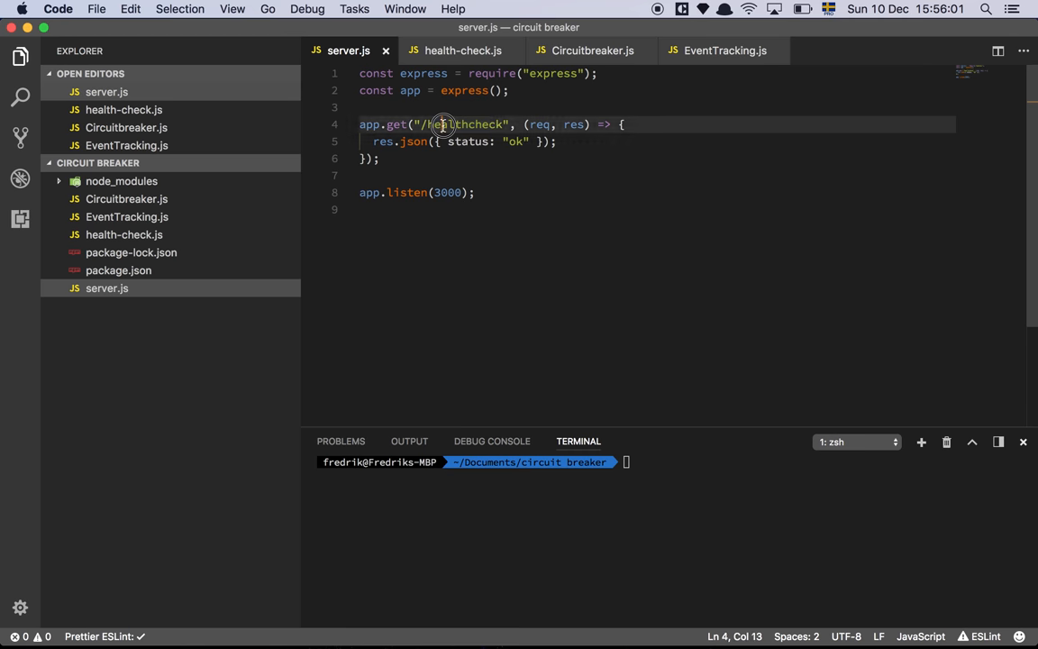
{"action": "double_click", "coordinate": [467, 125]}
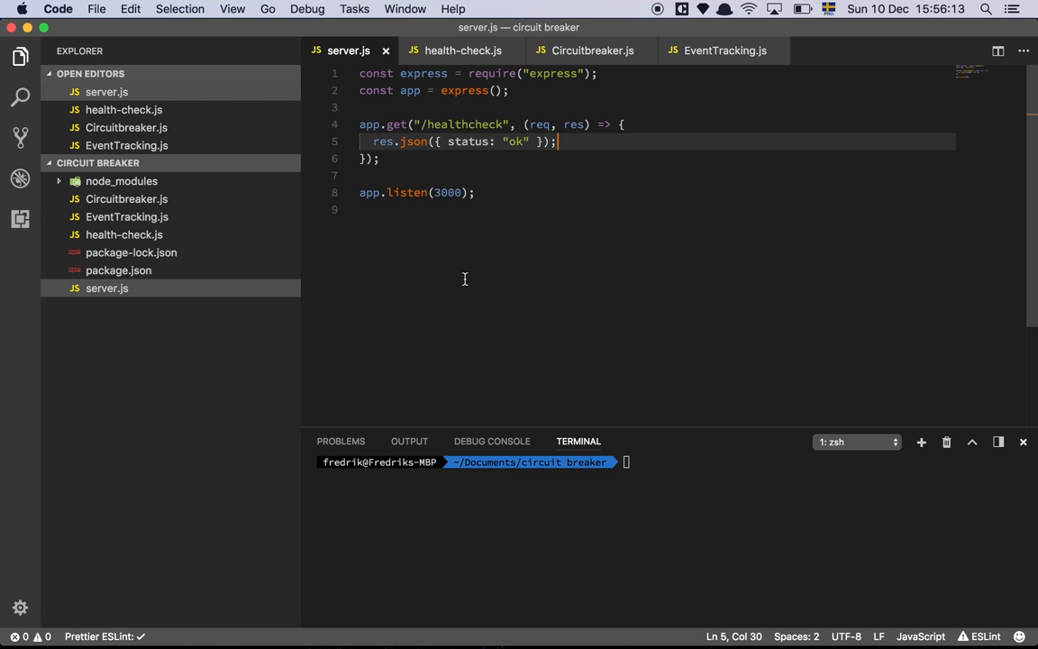
{"action": "mouse_move", "coordinate": [620, 537]}
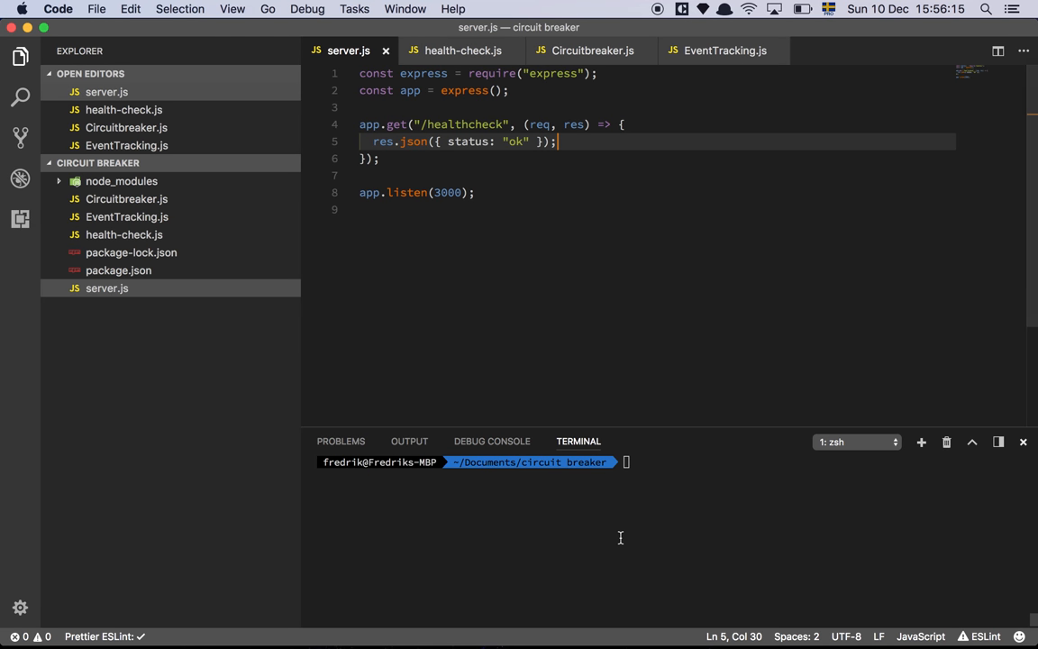
{"action": "key", "text": "cmd+tab"}
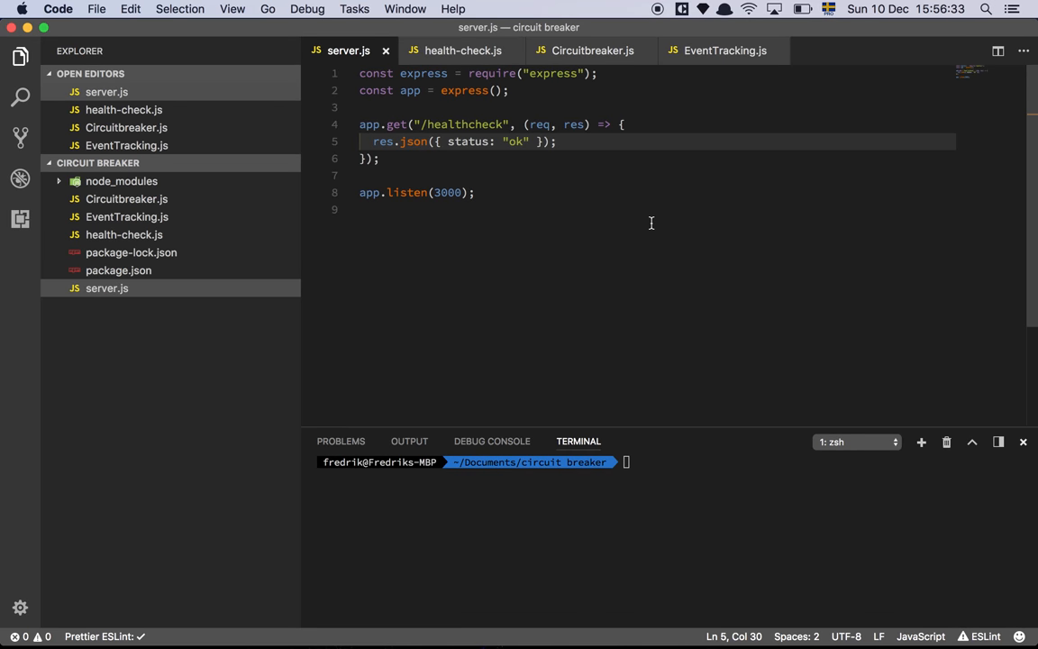
{"action": "mouse_move", "coordinate": [641, 229]}
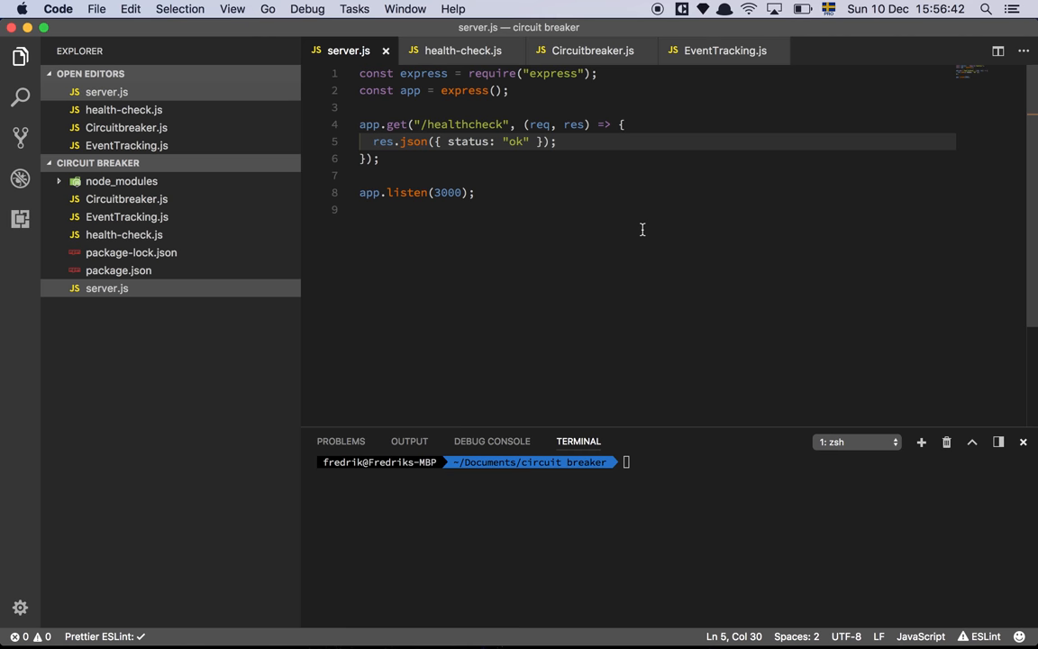
{"action": "mouse_move", "coordinate": [501, 149]}
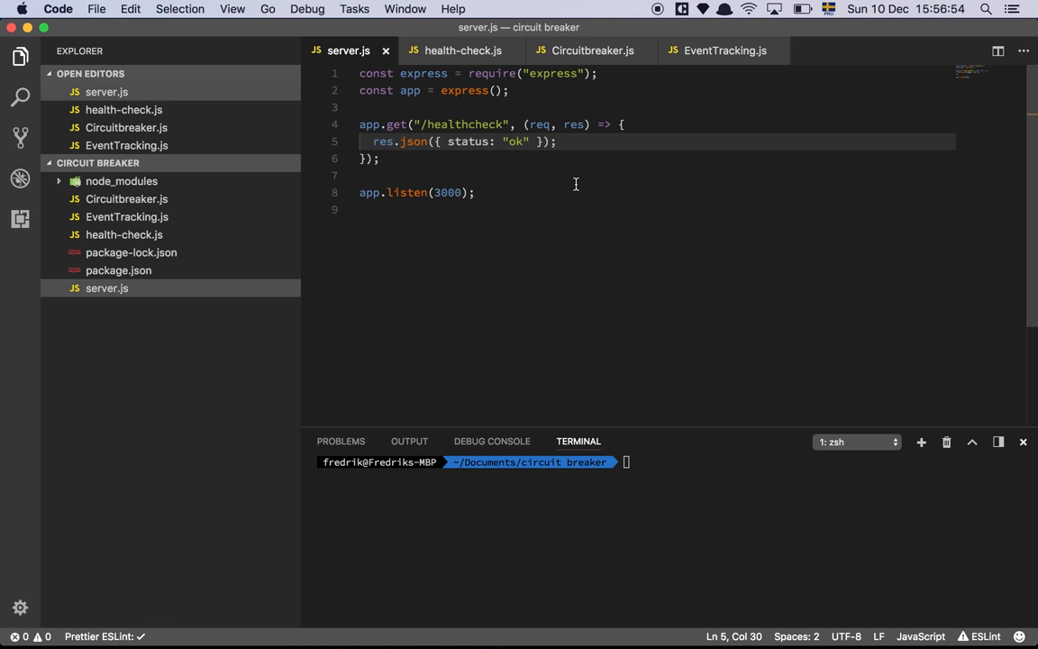
{"action": "mouse_move", "coordinate": [462, 51]}
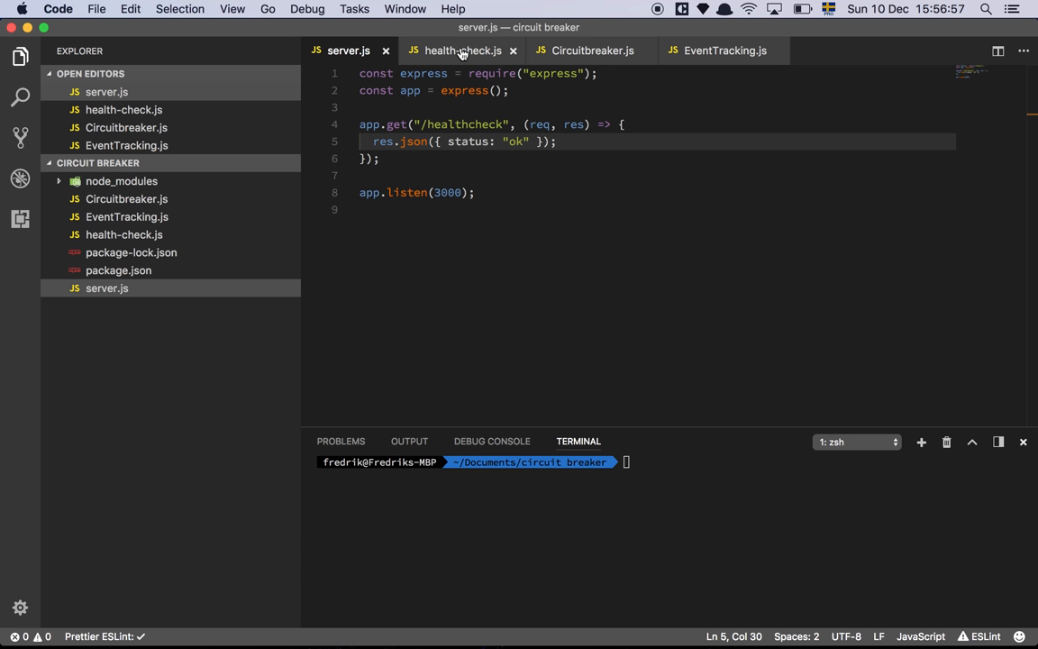
Step: Review health-check.js: the Circuitbreaker import, the wait helper's time argument and the healthcheck loop
{"action": "left_click", "coordinate": [461, 51]}
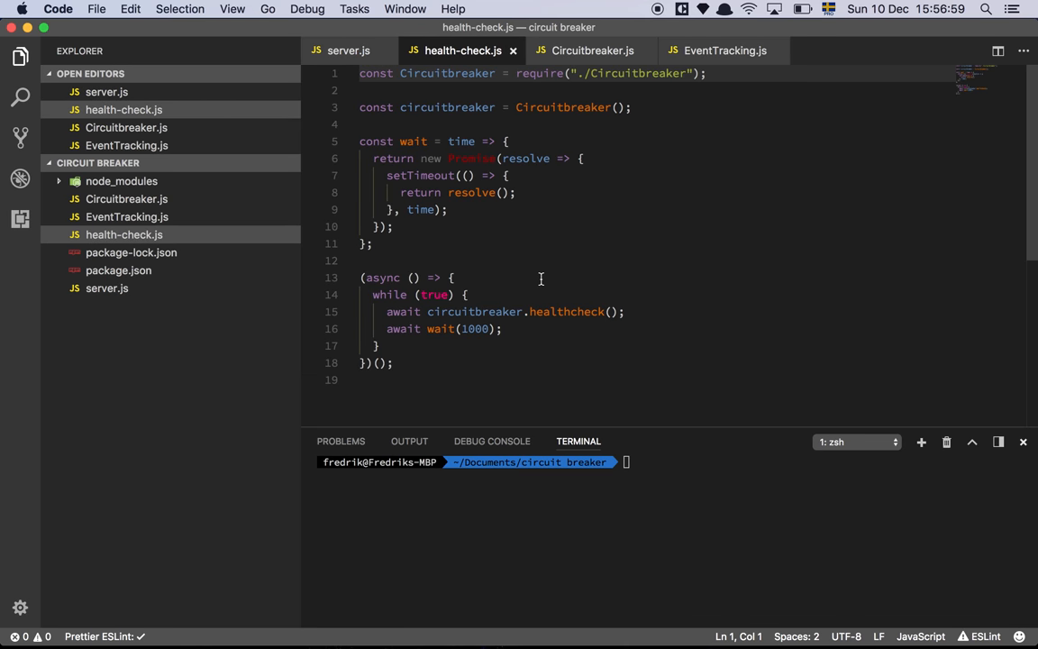
{"action": "mouse_move", "coordinate": [620, 246]}
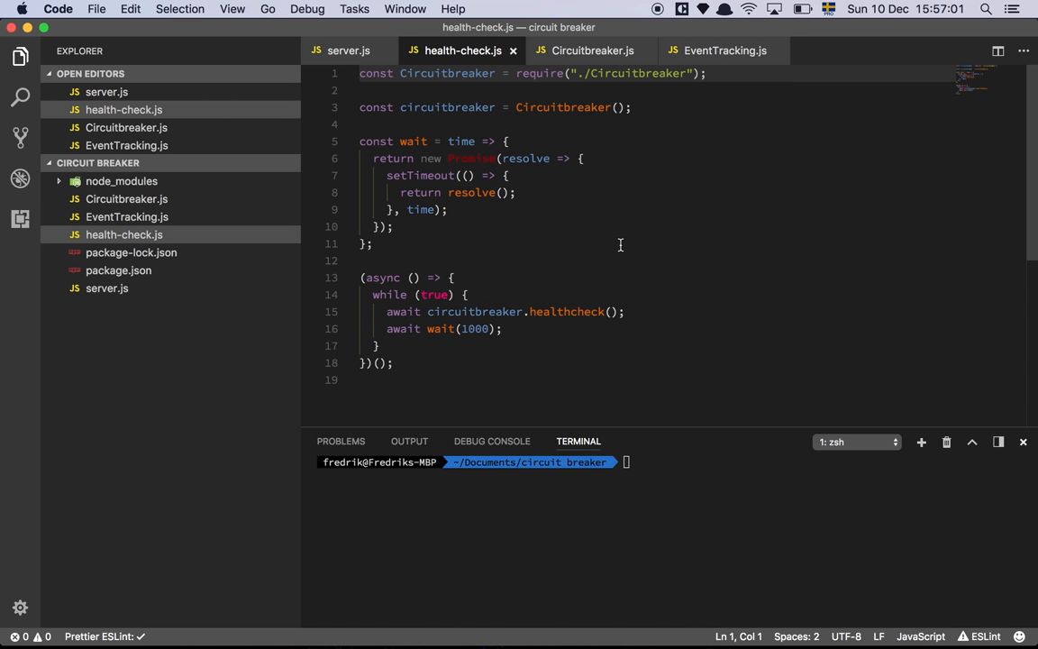
{"action": "double_click", "coordinate": [447, 72]}
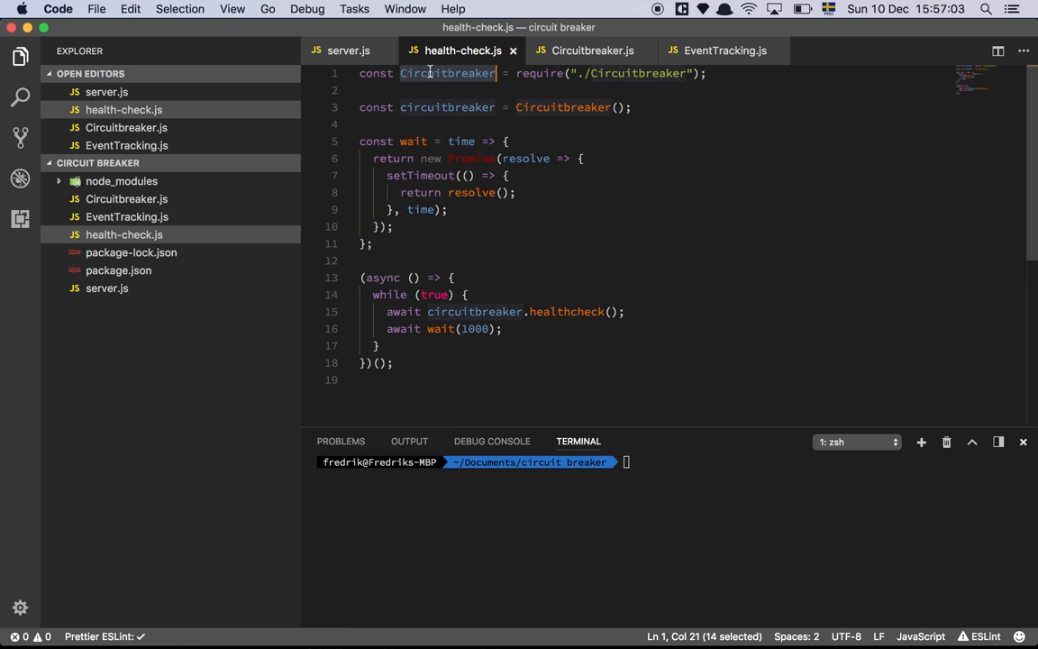
{"action": "left_click", "coordinate": [620, 108]}
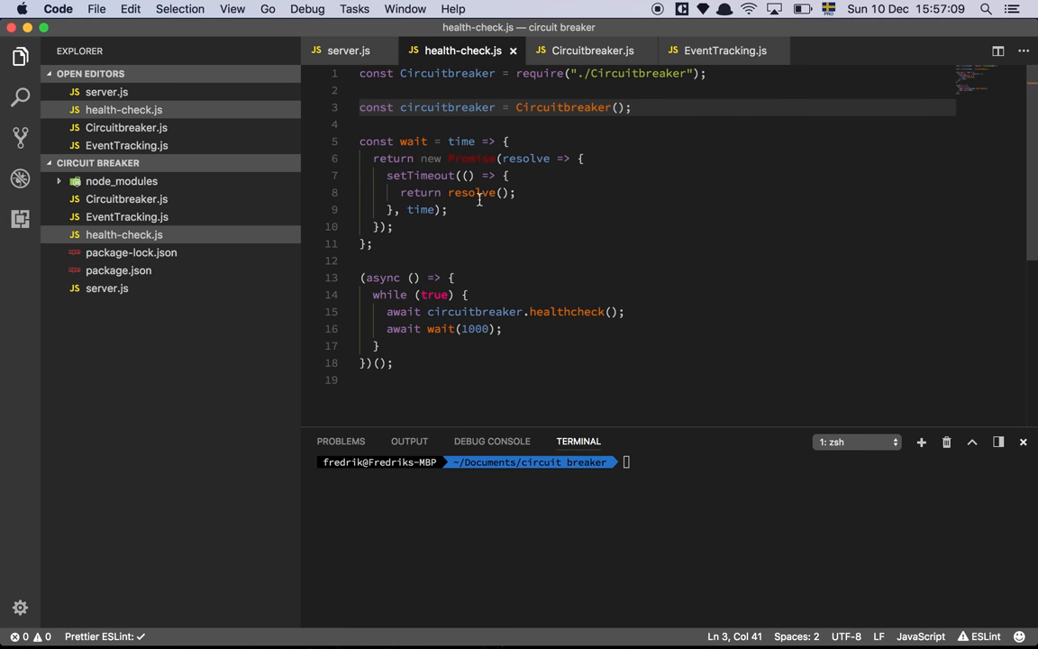
{"action": "mouse_move", "coordinate": [455, 186]}
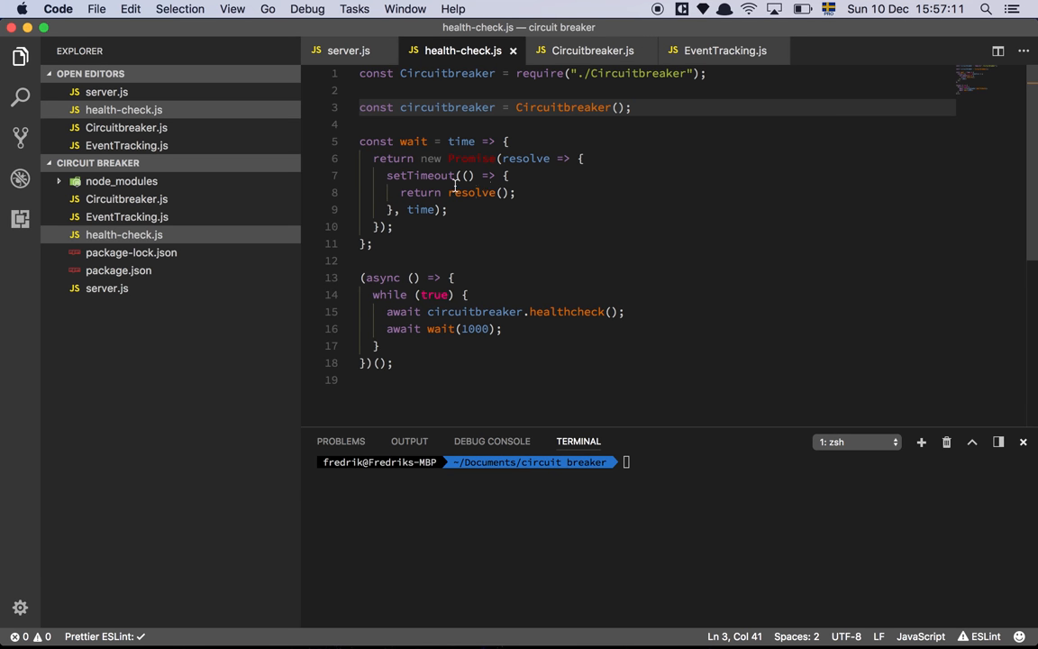
{"action": "double_click", "coordinate": [422, 209]}
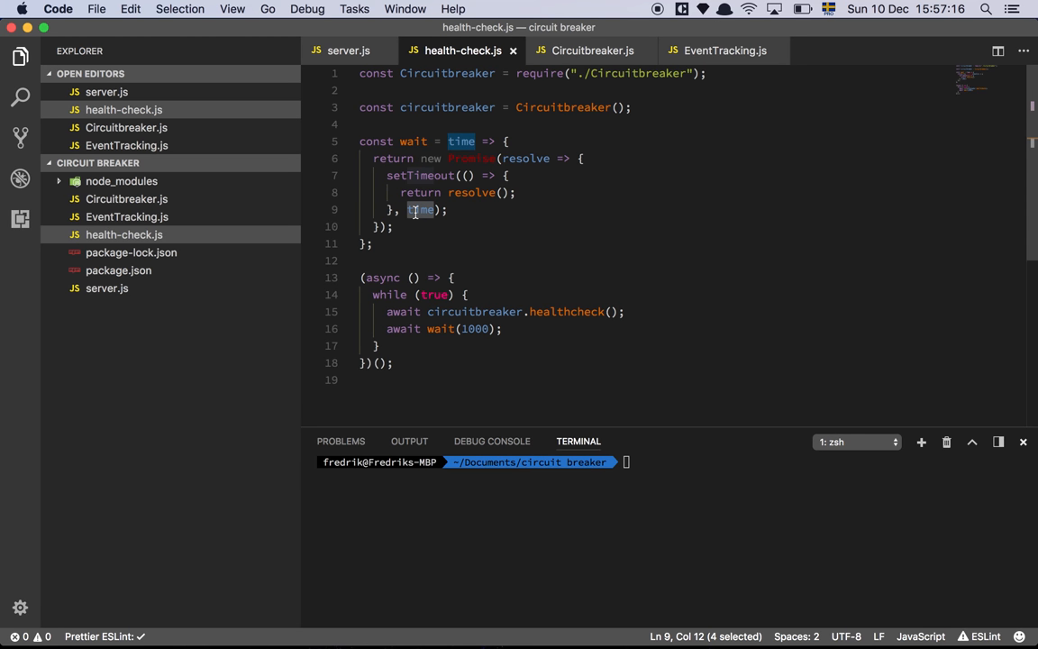
{"action": "left_click", "coordinate": [490, 295]}
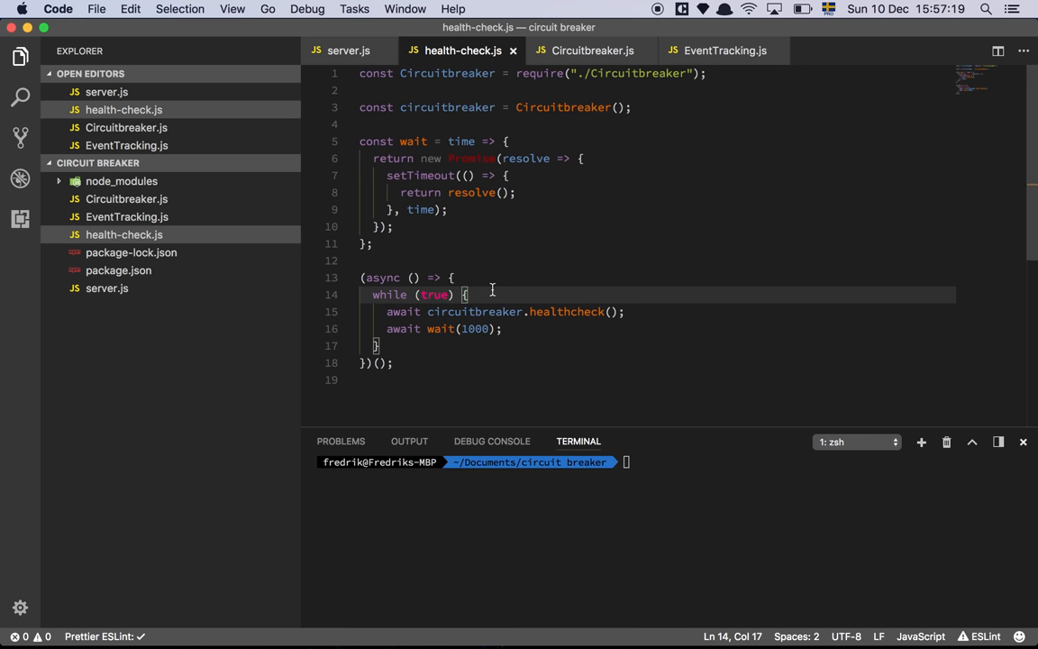
{"action": "mouse_move", "coordinate": [573, 361]}
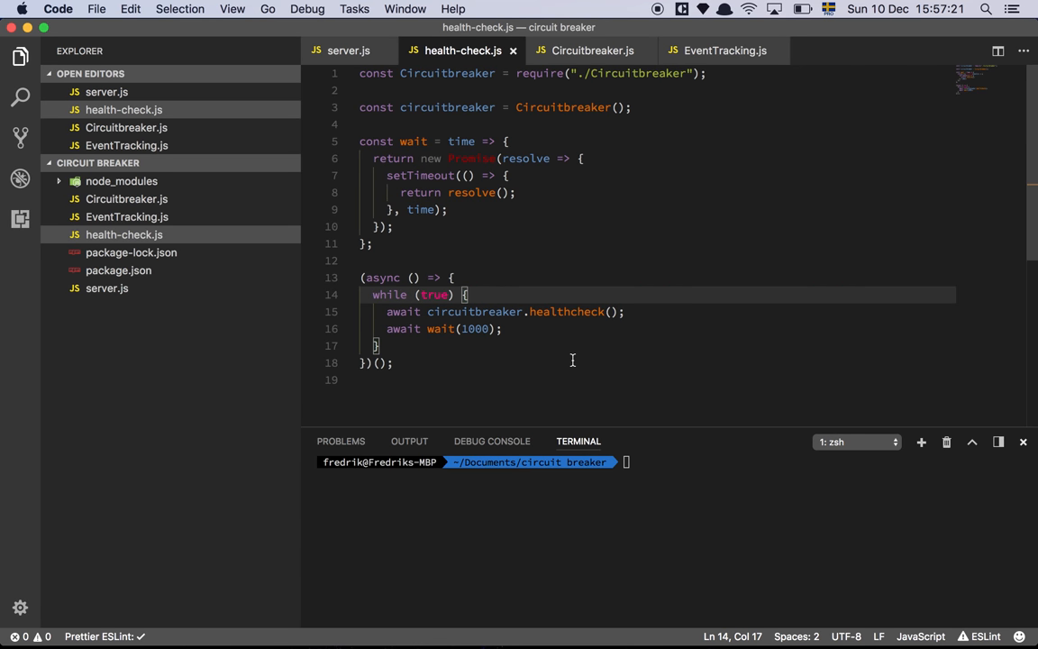
{"action": "left_click", "coordinate": [621, 310]}
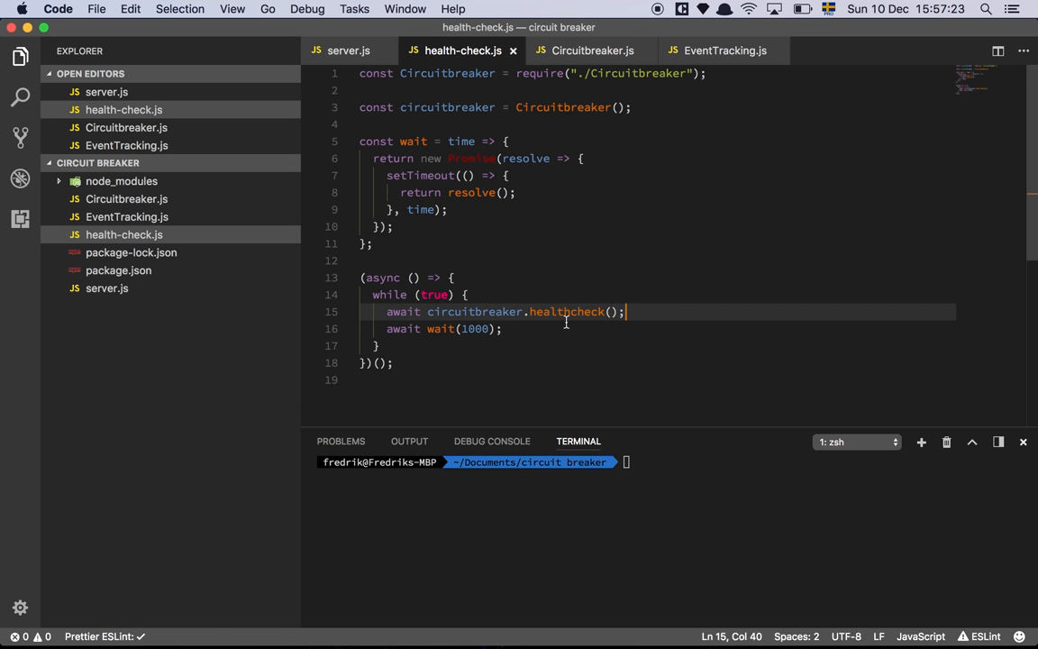
{"action": "mouse_move", "coordinate": [566, 310]}
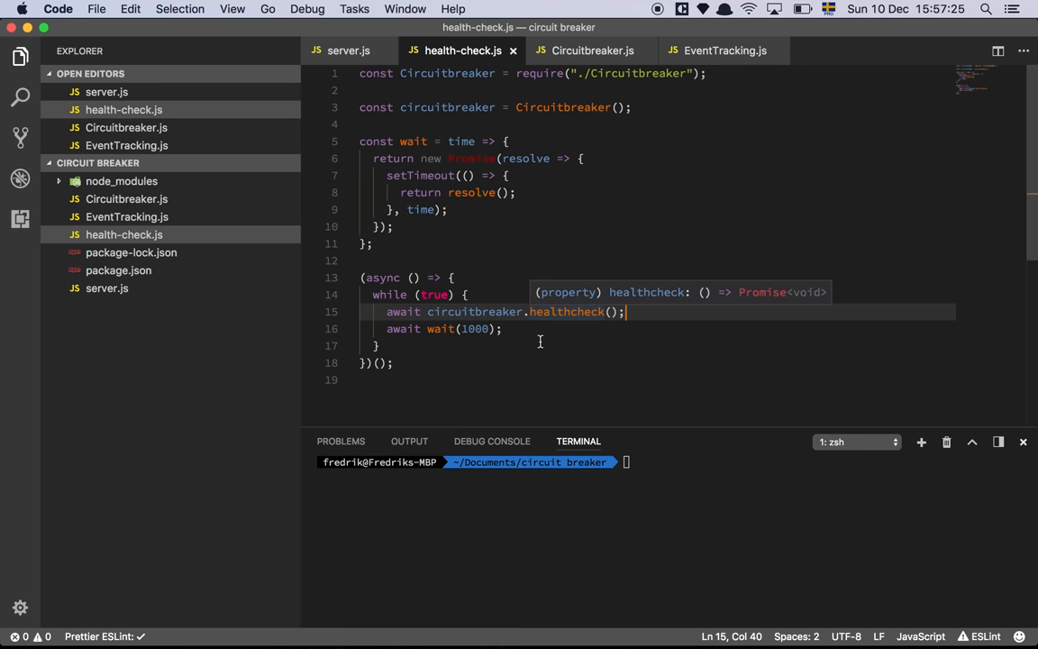
{"action": "mouse_move", "coordinate": [541, 335]}
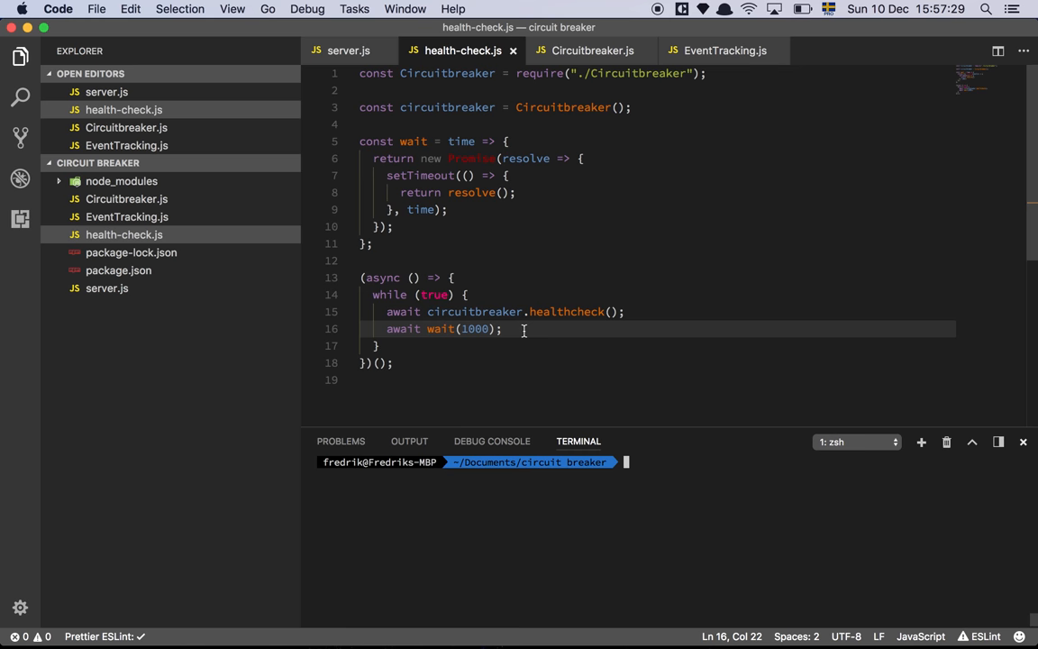
Step: Run npm run start:healthcheck so the terminal keeps printing Healthcheck status: ok
{"action": "type", "text": "npm run start:healthcheck"}
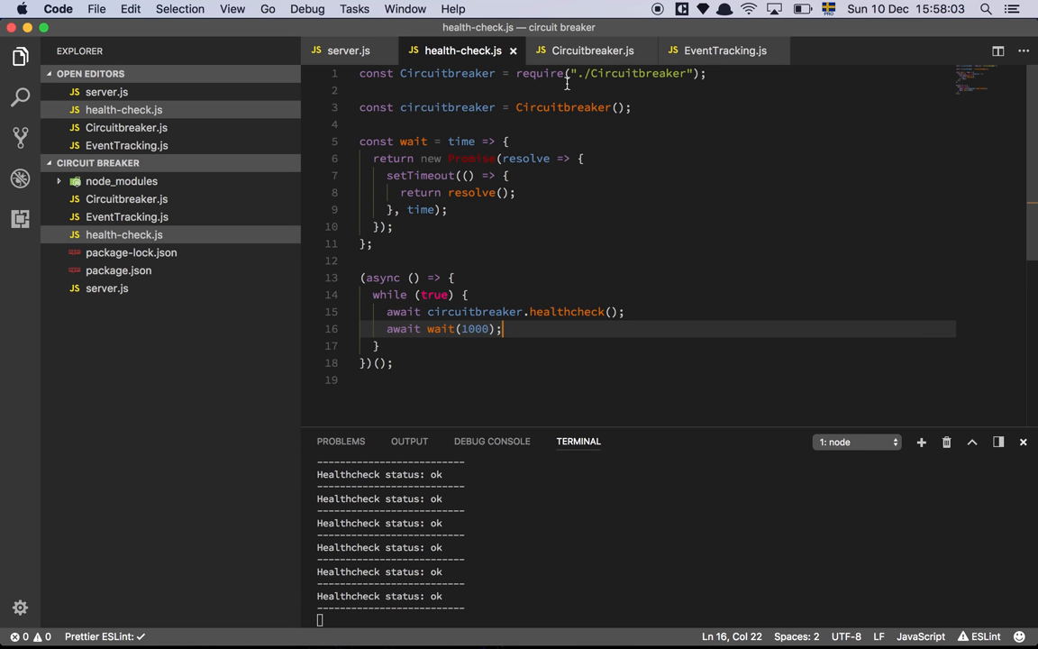
Step: Show Circuitbreaker.js scrolled down to its healthcheck method that skips and counts failed calls
{"action": "left_click", "coordinate": [591, 51]}
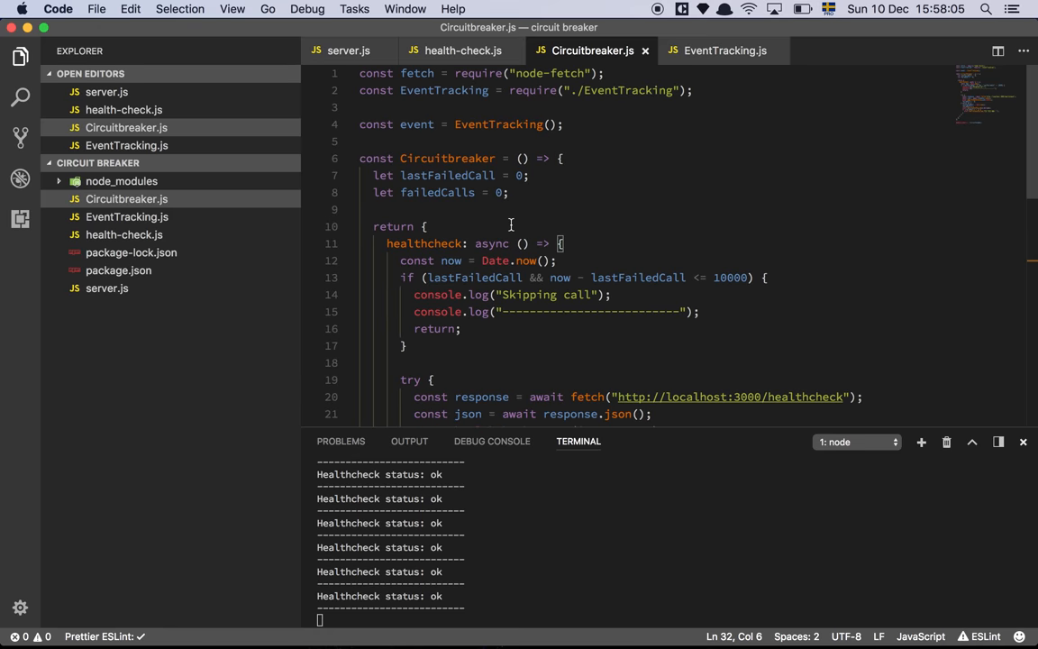
{"action": "mouse_move", "coordinate": [616, 72]}
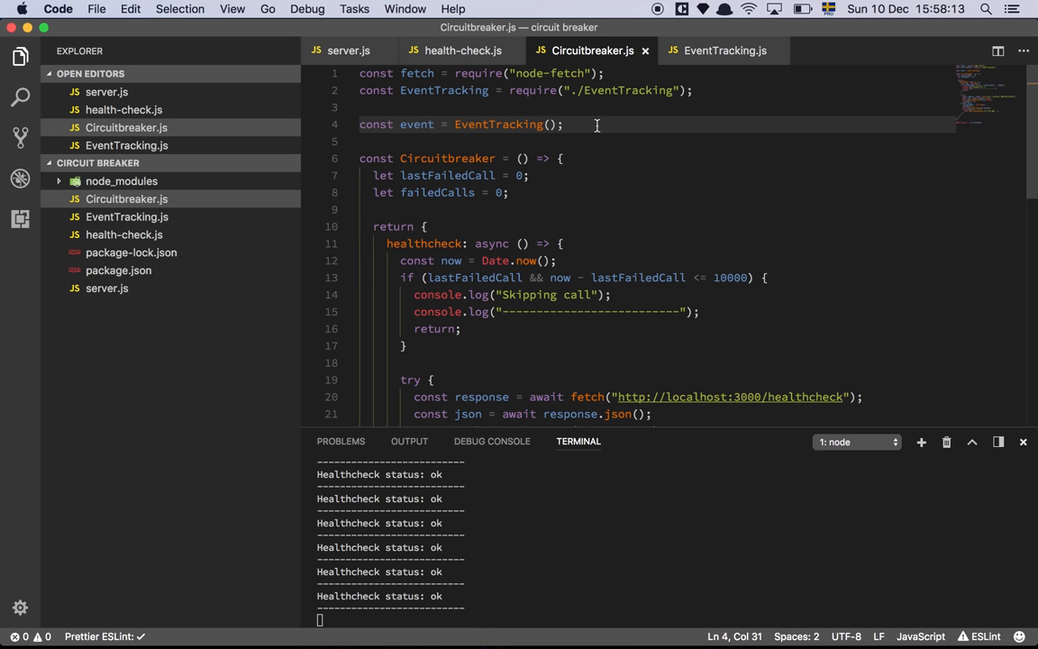
{"action": "mouse_move", "coordinate": [550, 123]}
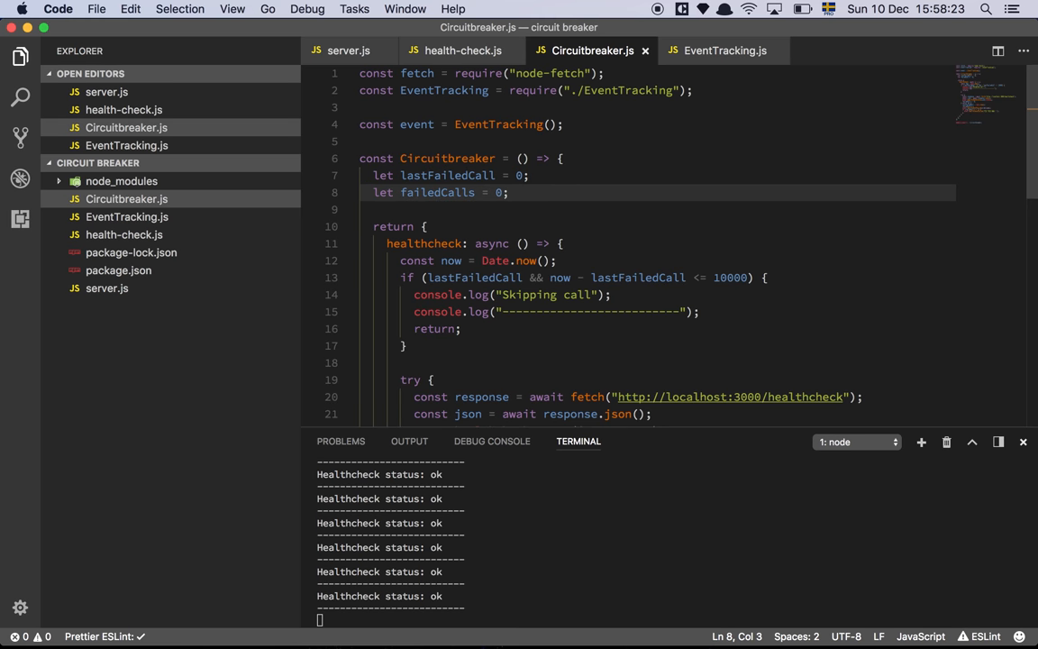
{"action": "scroll", "scroll_direction": "down", "scroll_amount": 3}
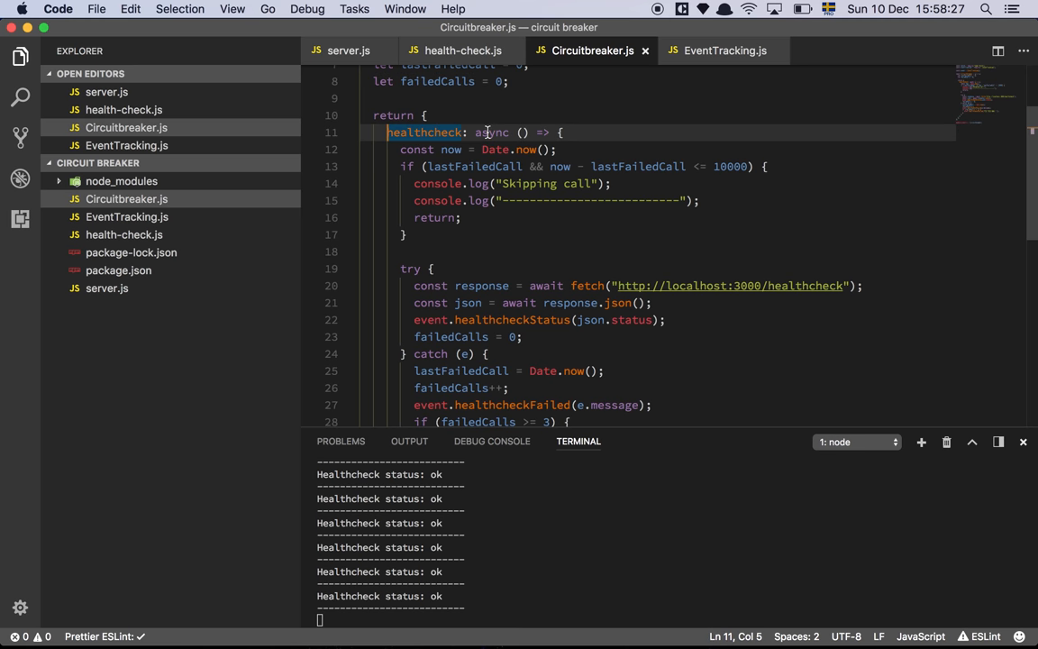
{"action": "scroll", "scroll_direction": "down", "scroll_amount": 3}
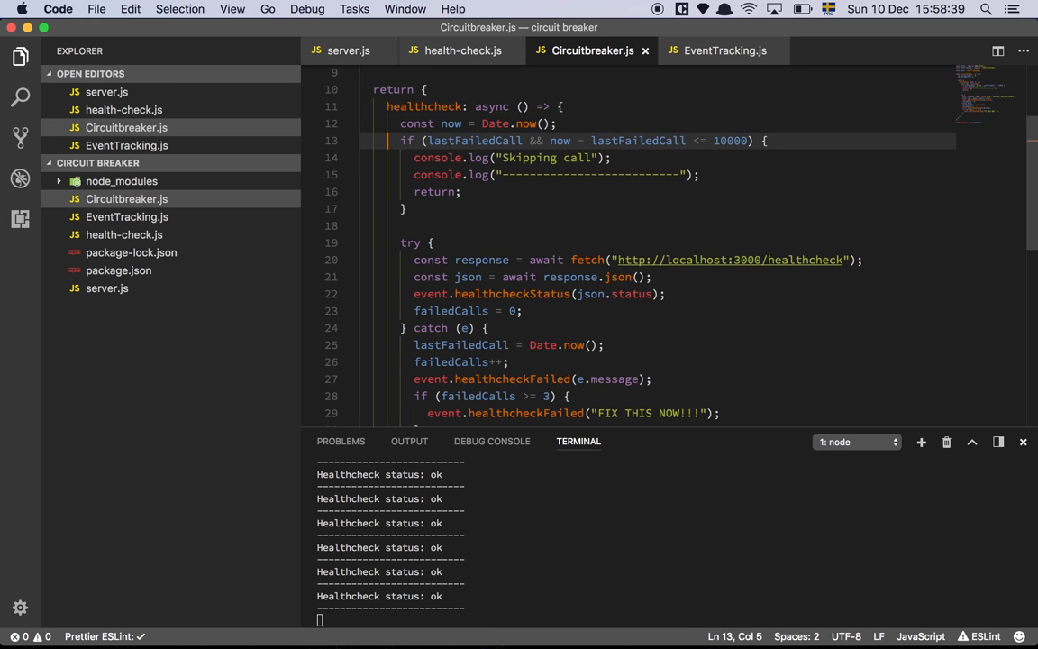
{"action": "double_click", "coordinate": [474, 141]}
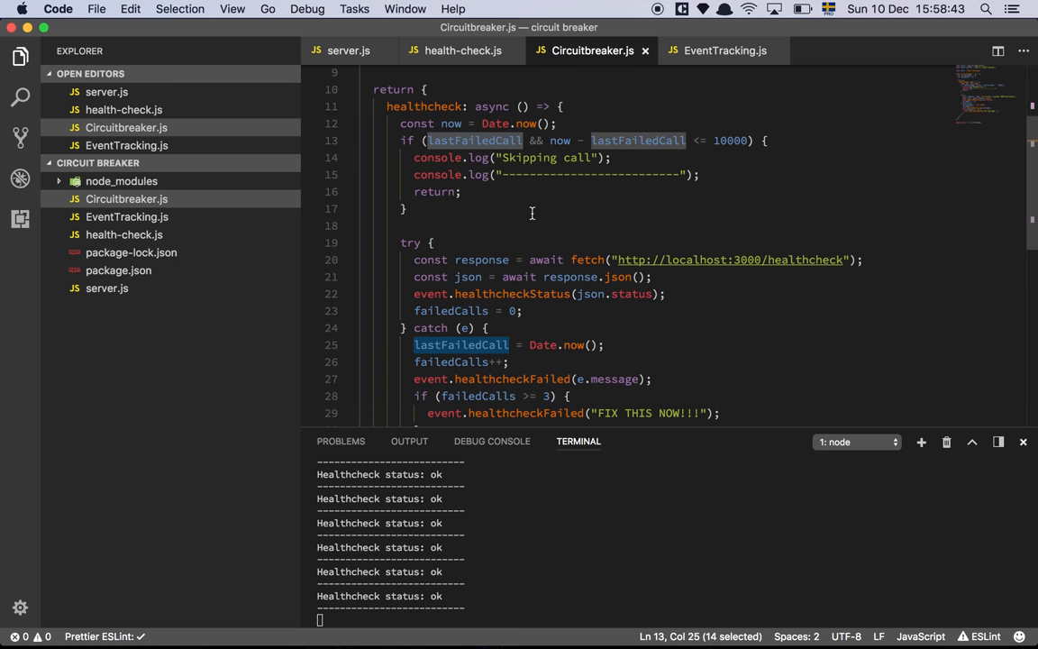
{"action": "mouse_move", "coordinate": [570, 141]}
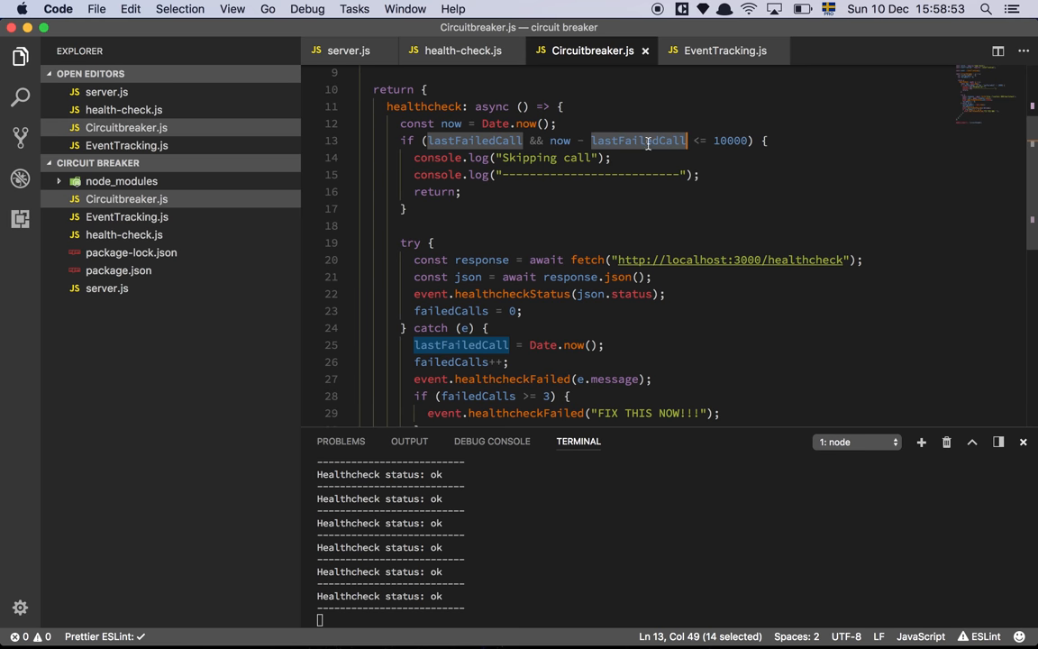
{"action": "double_click", "coordinate": [730, 140]}
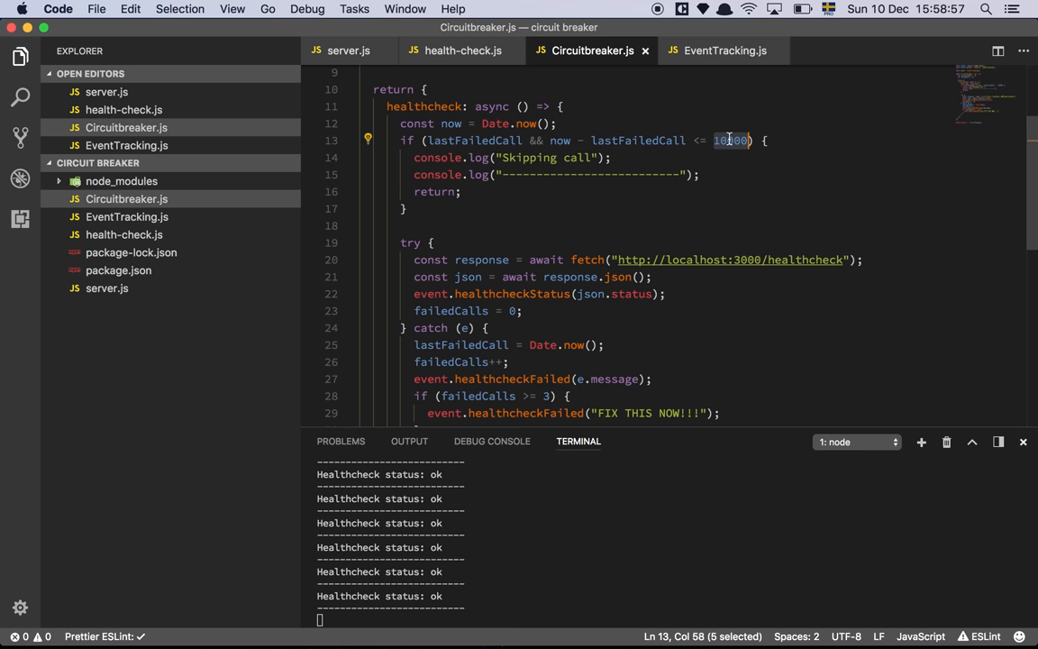
{"action": "mouse_move", "coordinate": [525, 183]}
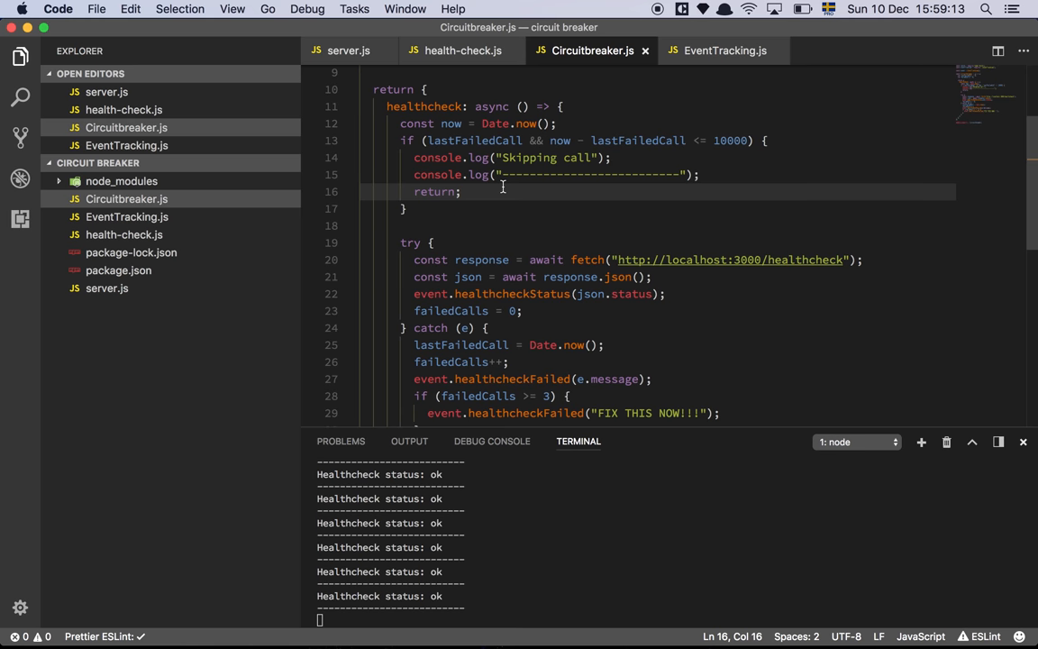
{"action": "mouse_move", "coordinate": [505, 317]}
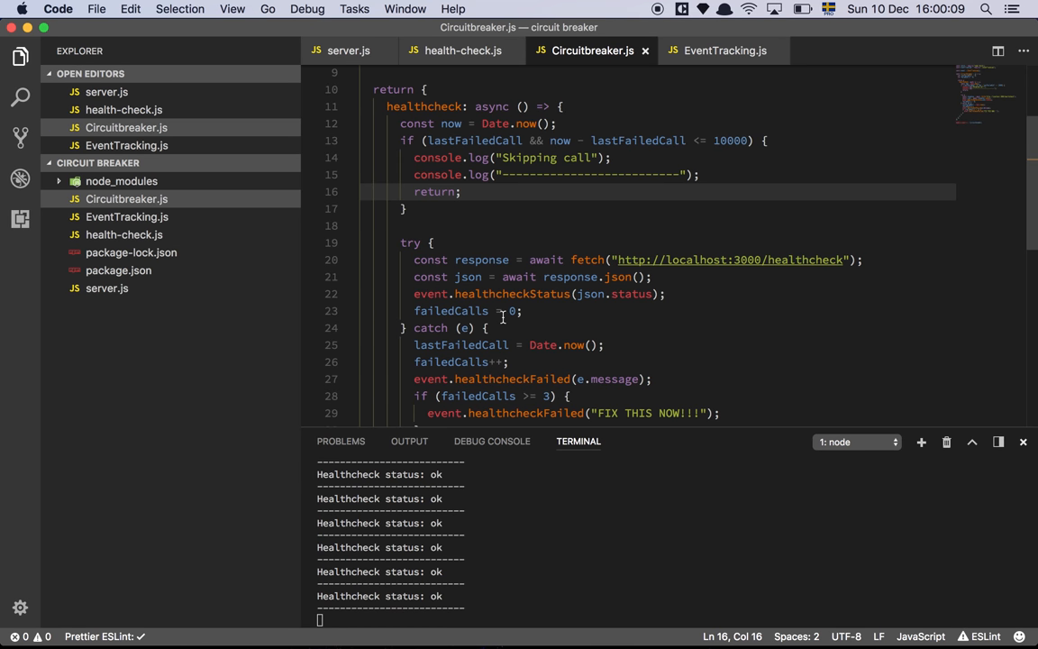
{"action": "left_click", "coordinate": [731, 141]}
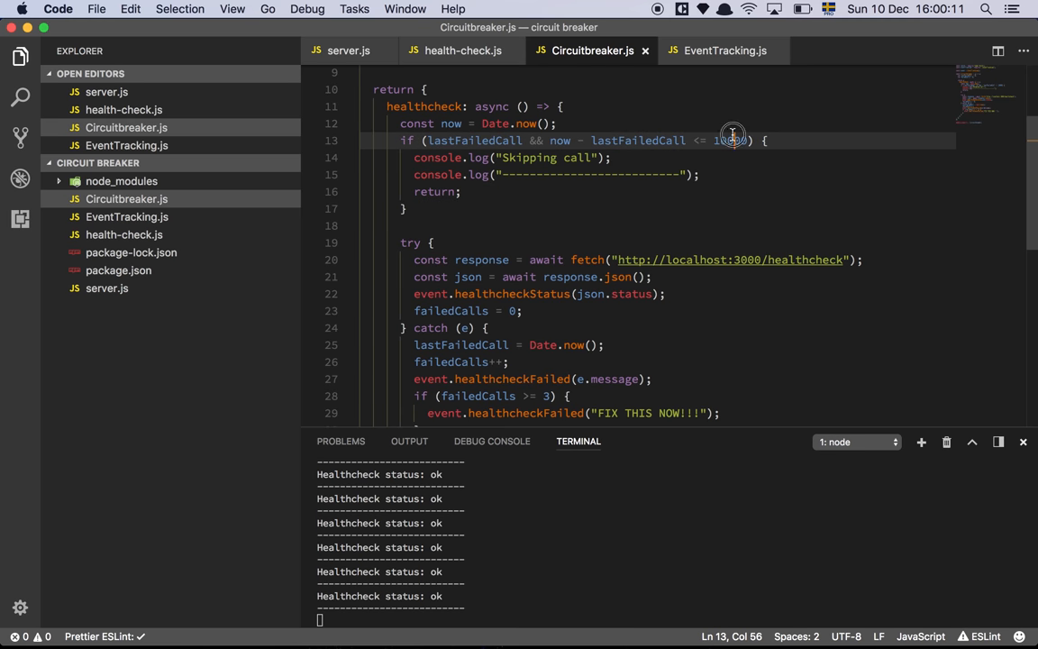
{"action": "double_click", "coordinate": [730, 141]}
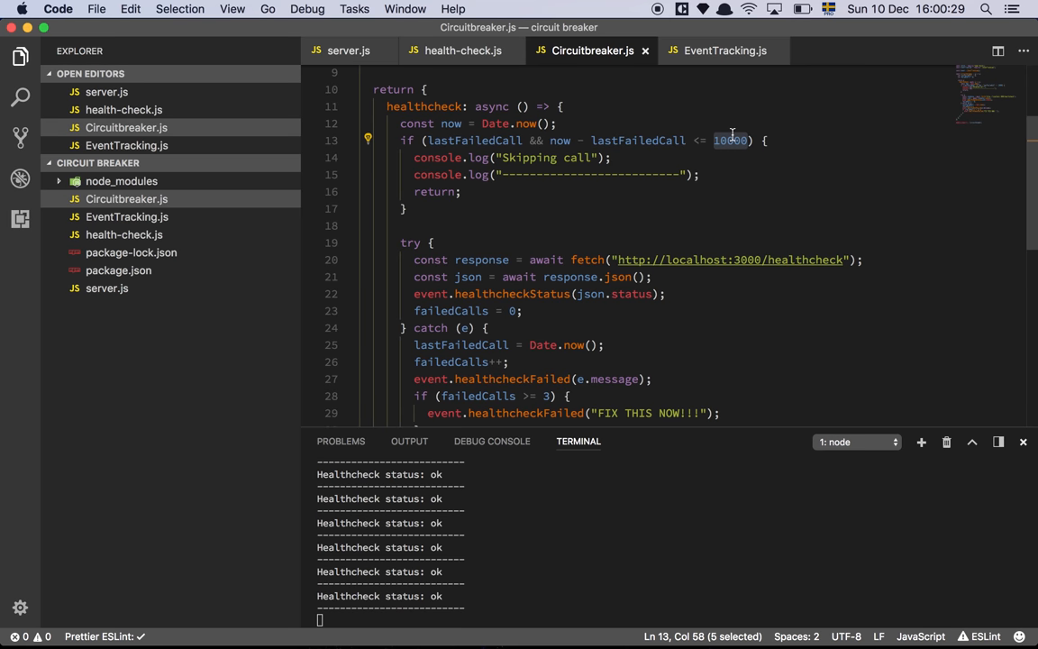
{"action": "mouse_move", "coordinate": [611, 238]}
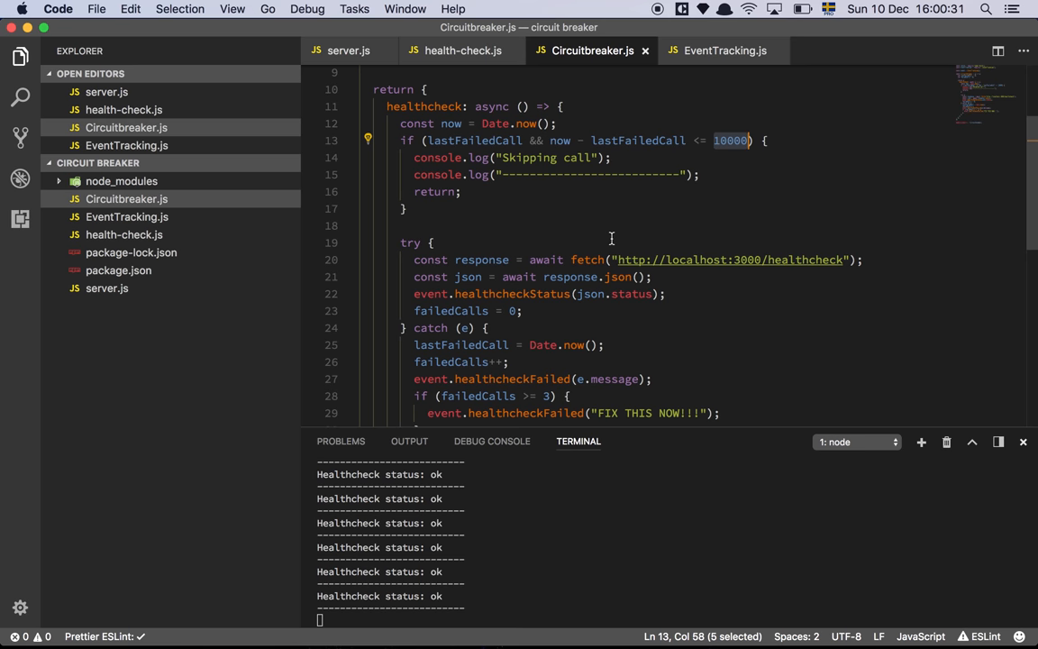
{"action": "mouse_move", "coordinate": [578, 260]}
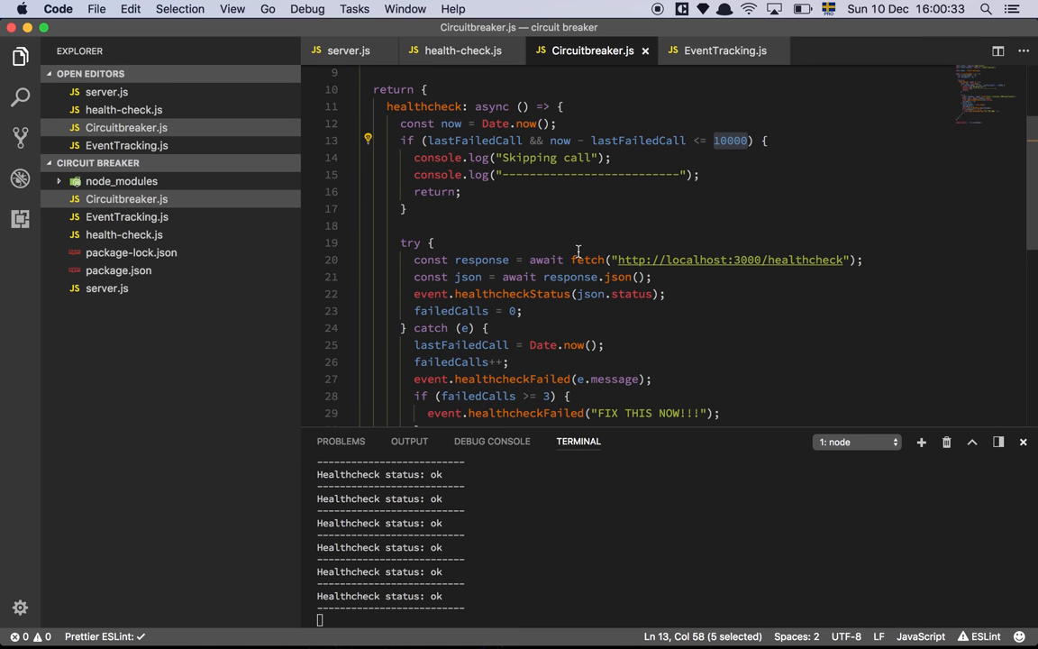
Step: Highlight the event tracker uses and the json.status value passed on the fetch line, then move to EventTracking.js
{"action": "left_click", "coordinate": [573, 259]}
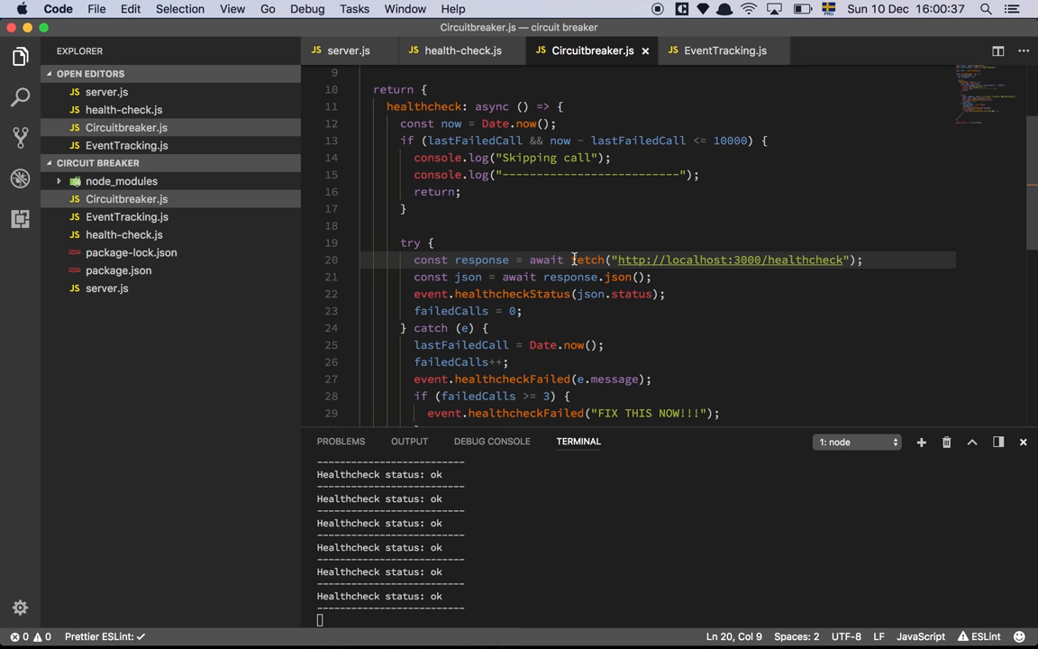
{"action": "double_click", "coordinate": [811, 260]}
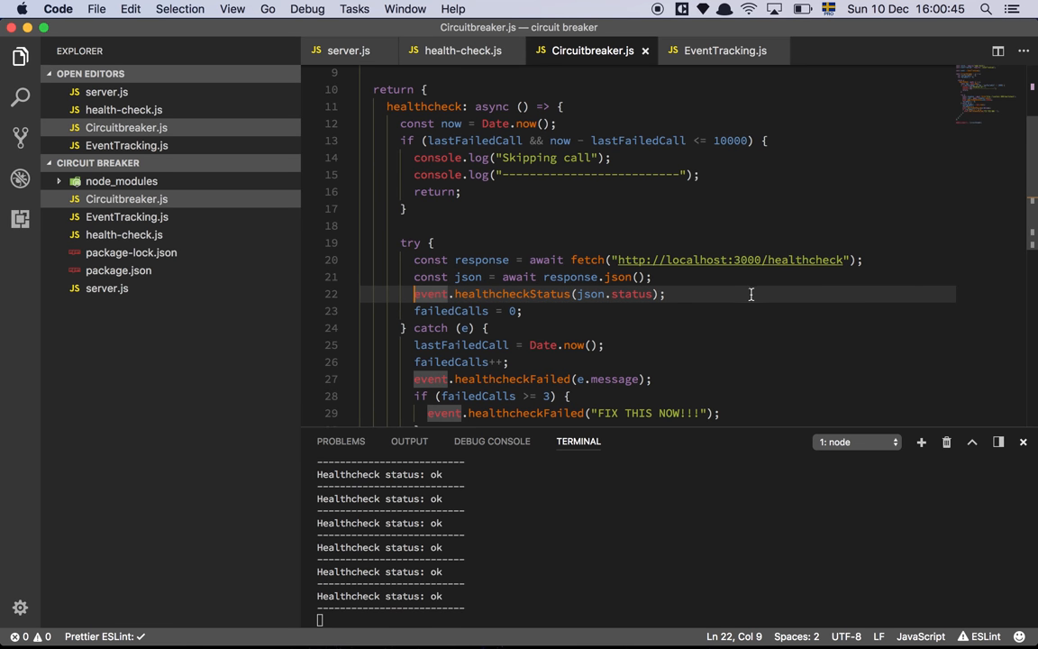
{"action": "mouse_move", "coordinate": [587, 293]}
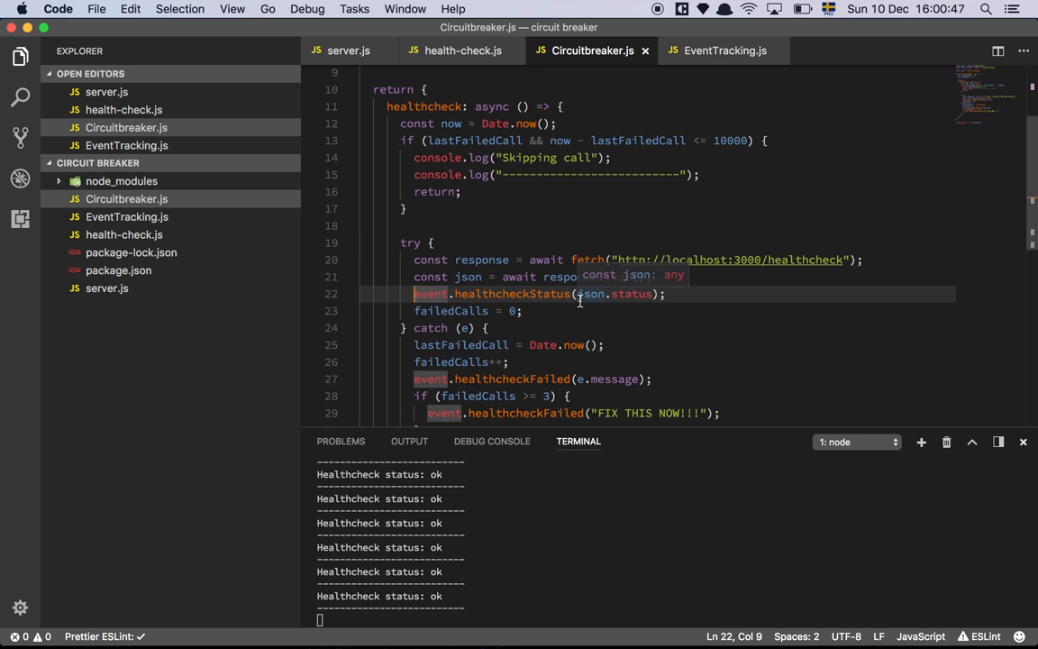
{"action": "double_click", "coordinate": [512, 294]}
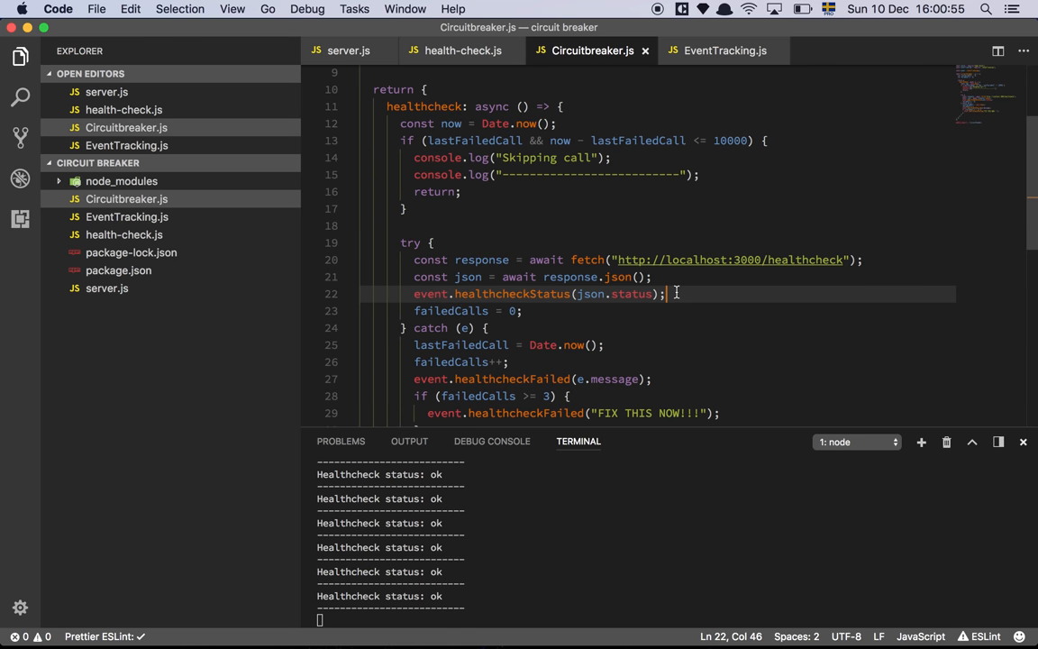
{"action": "left_click", "coordinate": [725, 51]}
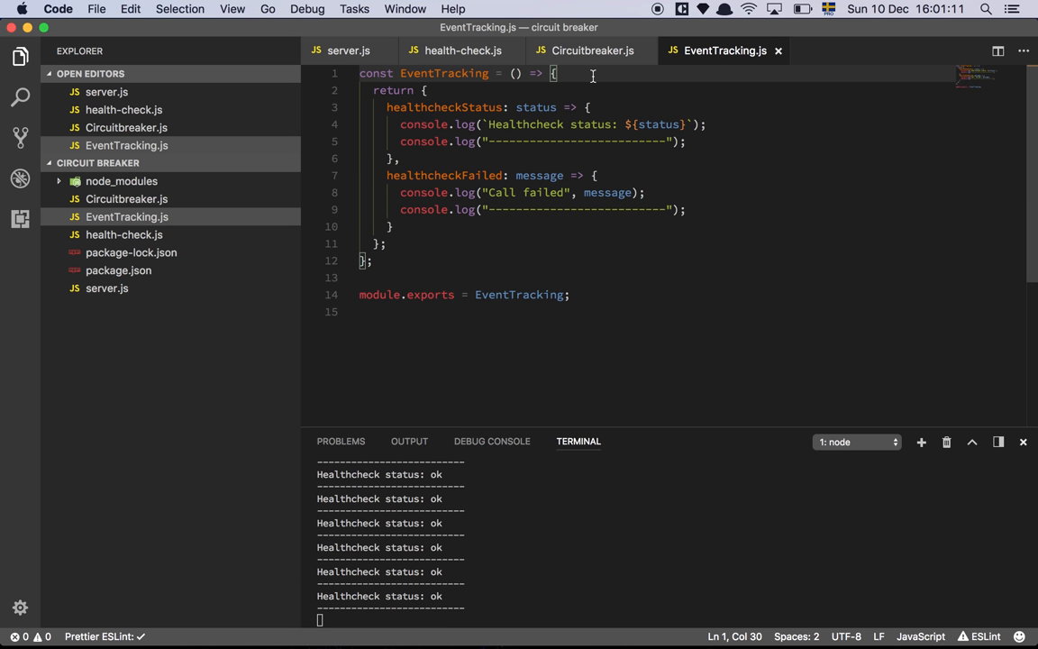
{"action": "mouse_move", "coordinate": [738, 121]}
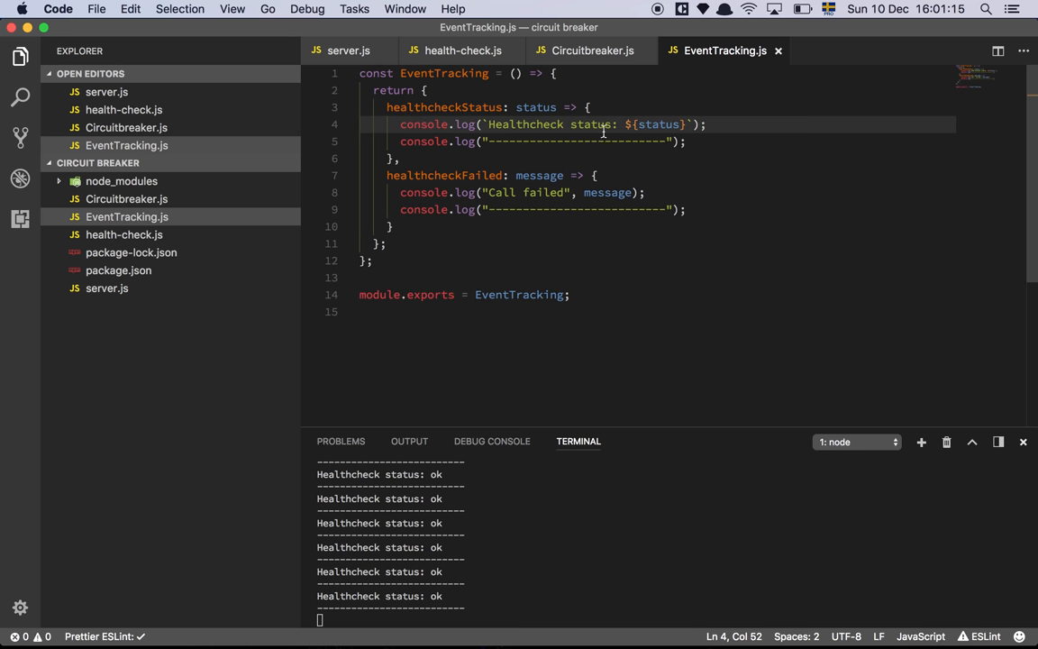
{"action": "mouse_move", "coordinate": [439, 183]}
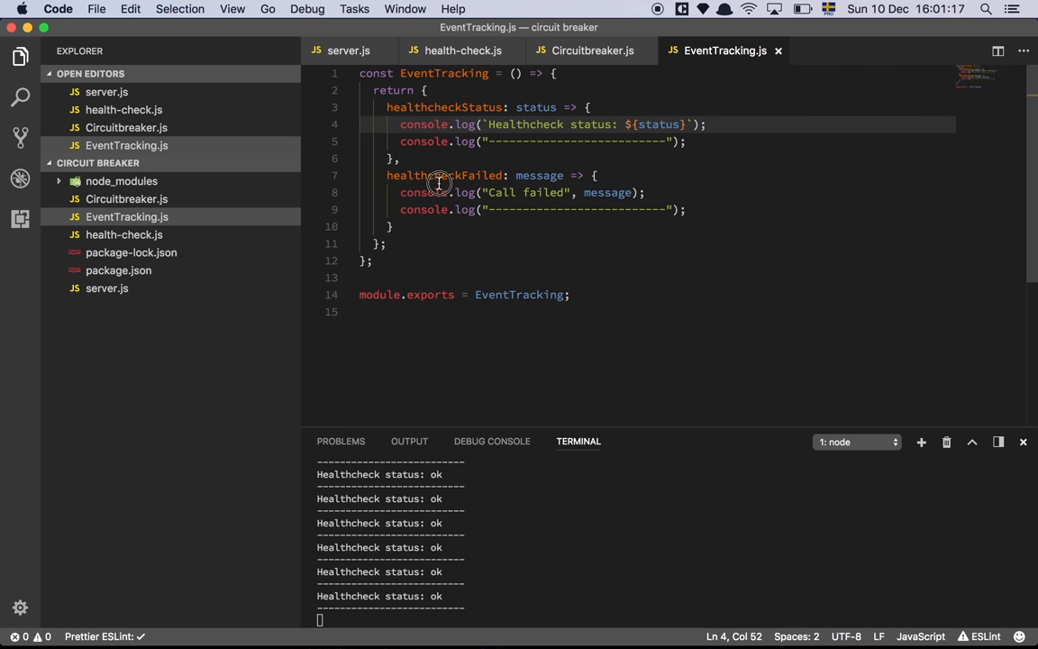
Step: Highlight the healthcheckFailed logger and its message parameter, then return to Circuitbreaker.js
{"action": "double_click", "coordinate": [443, 175]}
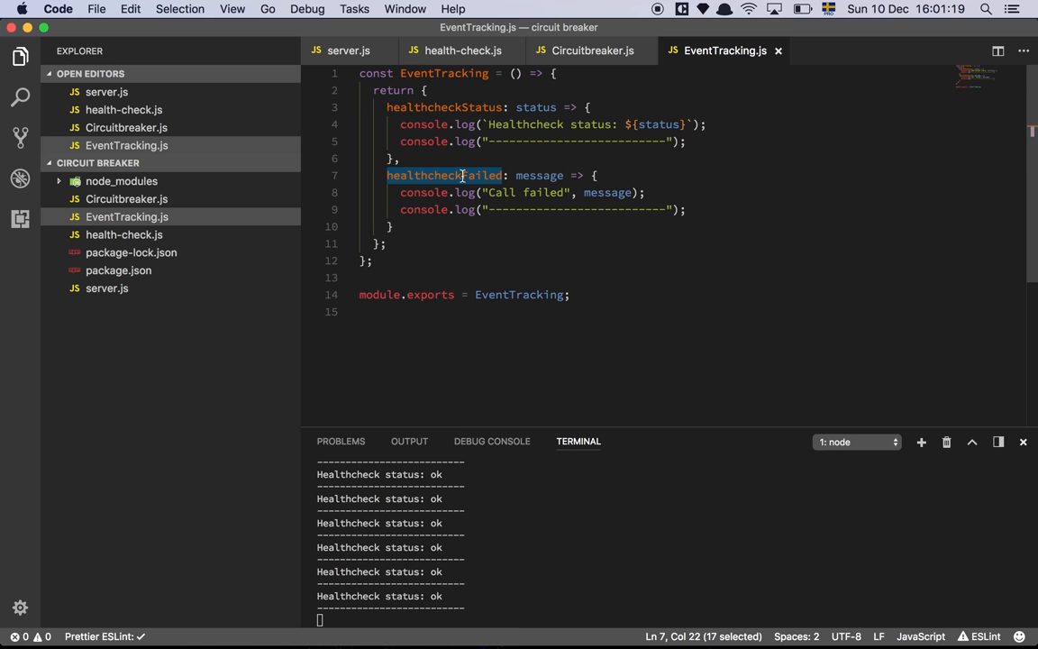
{"action": "mouse_move", "coordinate": [595, 191]}
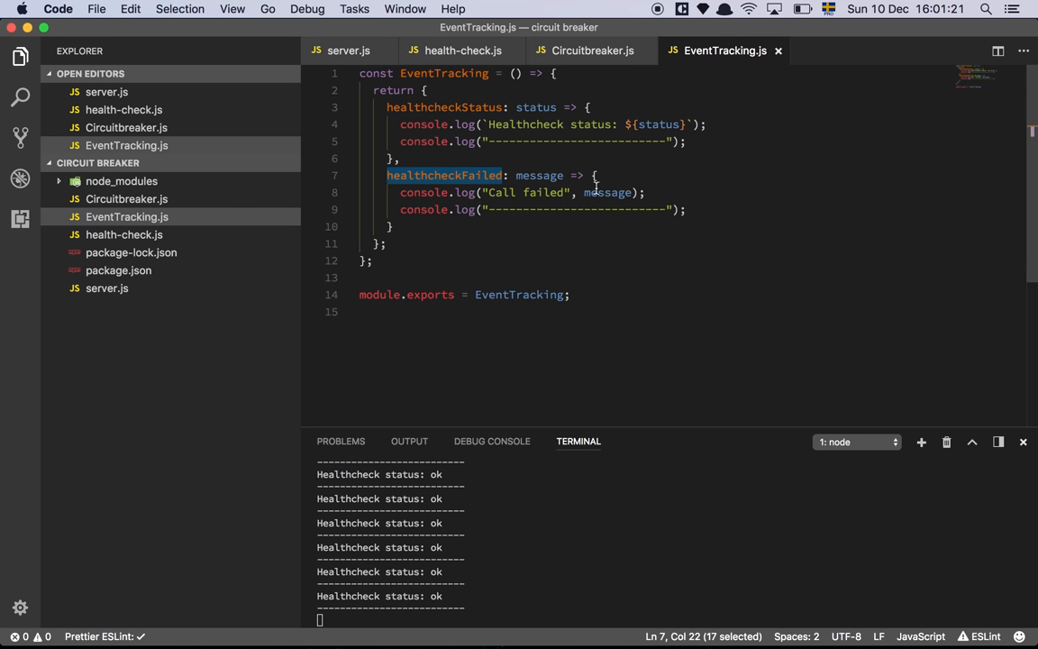
{"action": "double_click", "coordinate": [609, 191]}
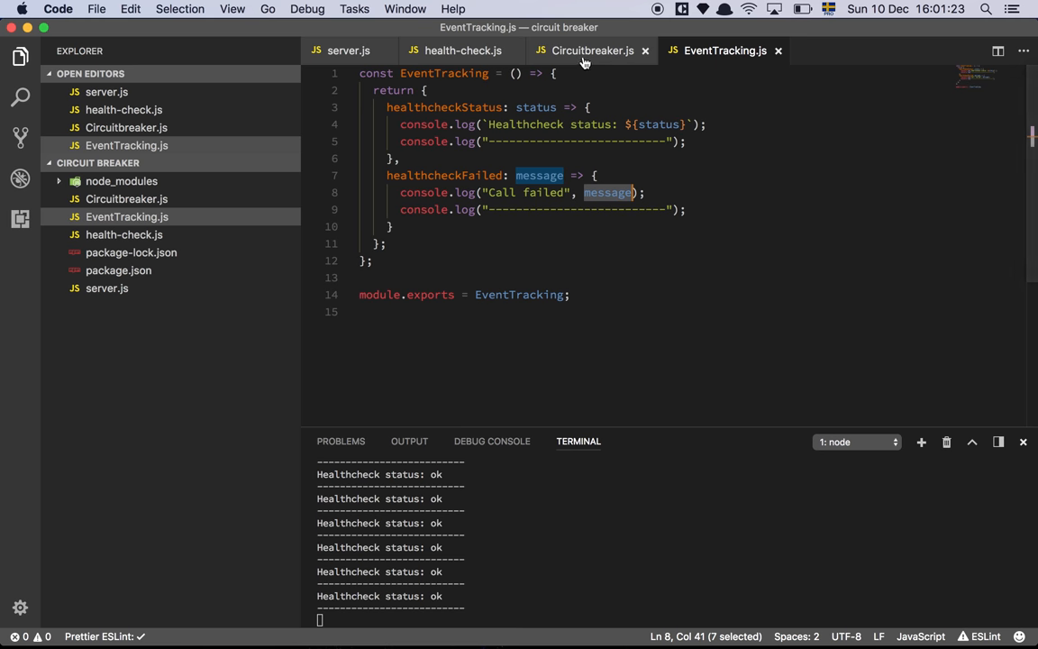
{"action": "mouse_move", "coordinate": [558, 232]}
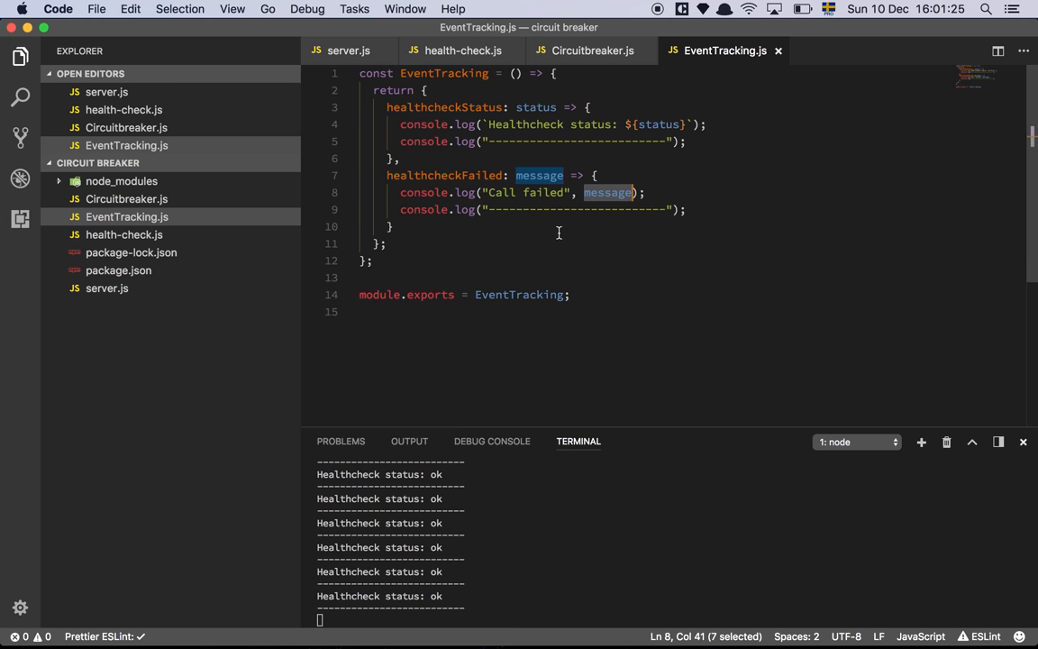
{"action": "mouse_move", "coordinate": [710, 196]}
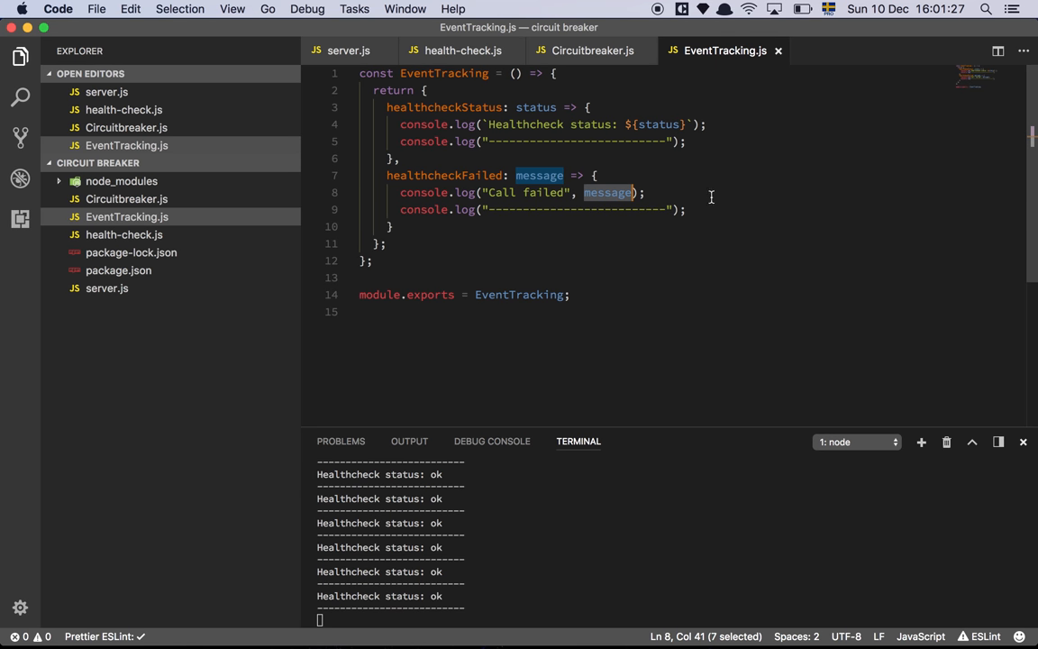
{"action": "left_click", "coordinate": [692, 191]}
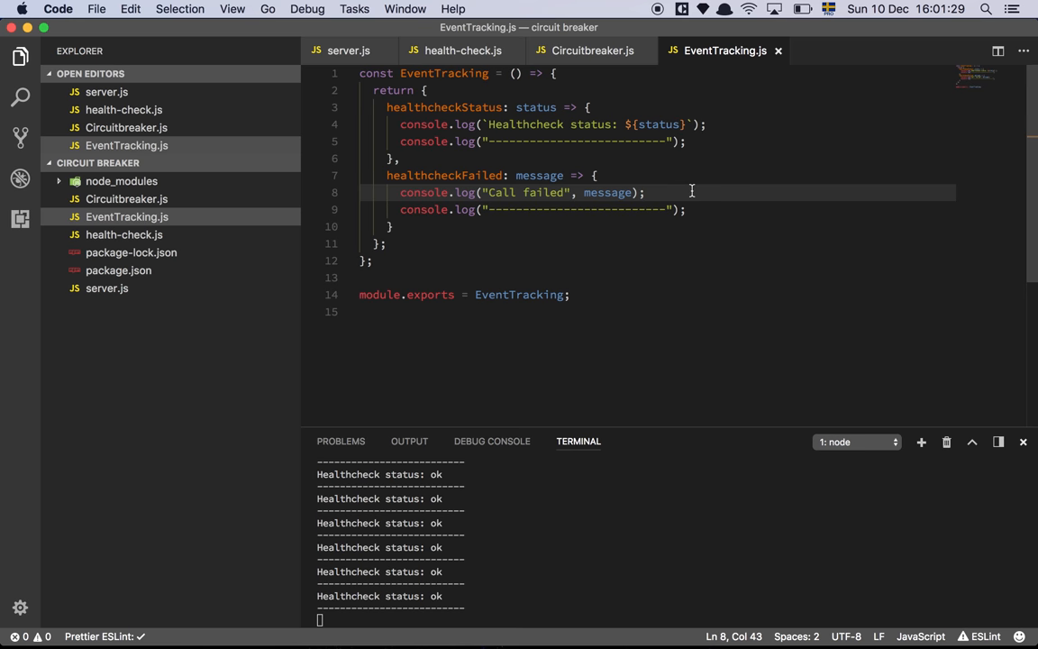
{"action": "mouse_move", "coordinate": [602, 99]}
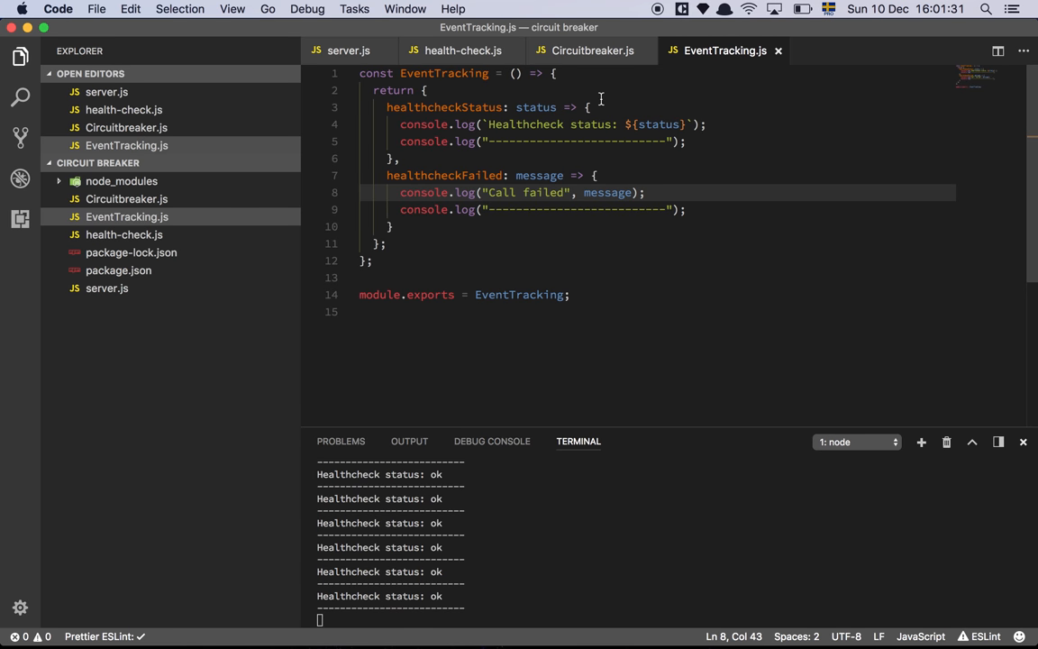
{"action": "left_click", "coordinate": [591, 51]}
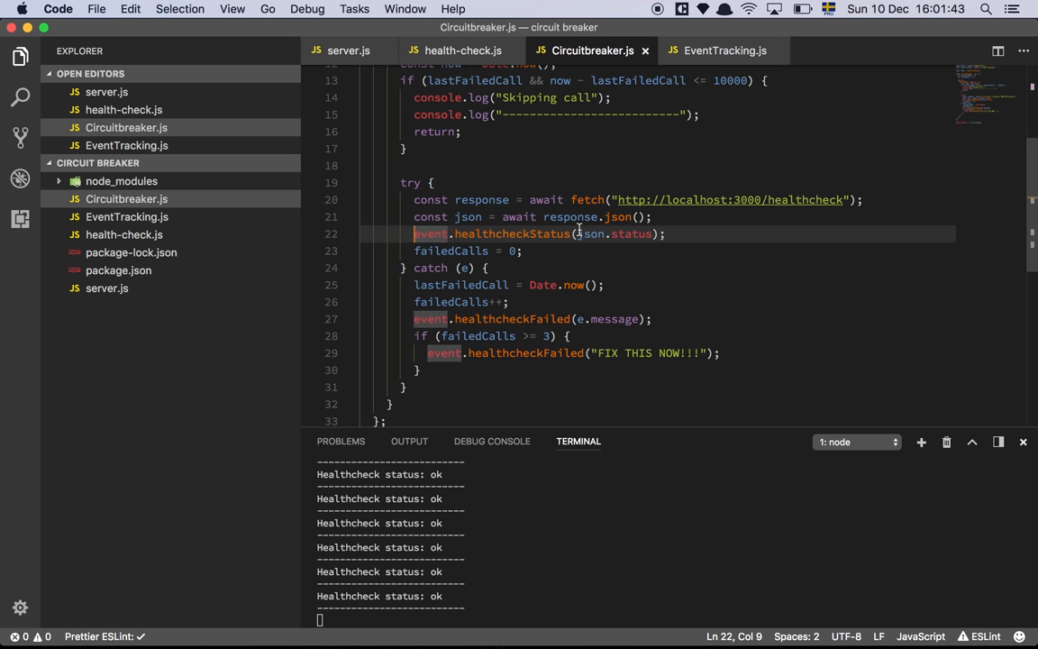
{"action": "left_click", "coordinate": [451, 250]}
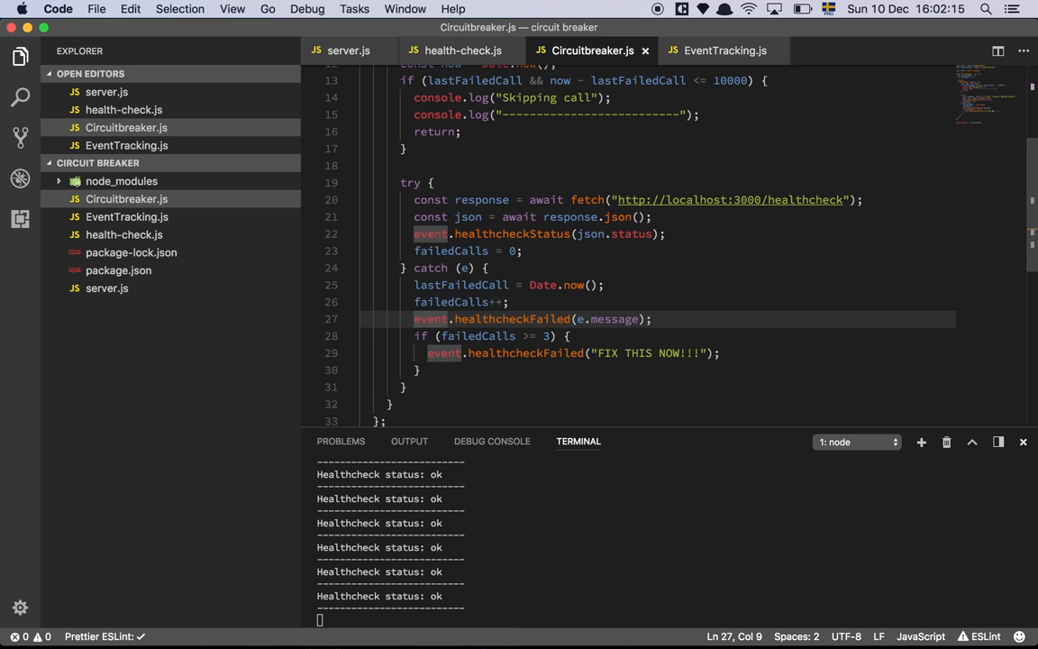
{"action": "left_click", "coordinate": [418, 335]}
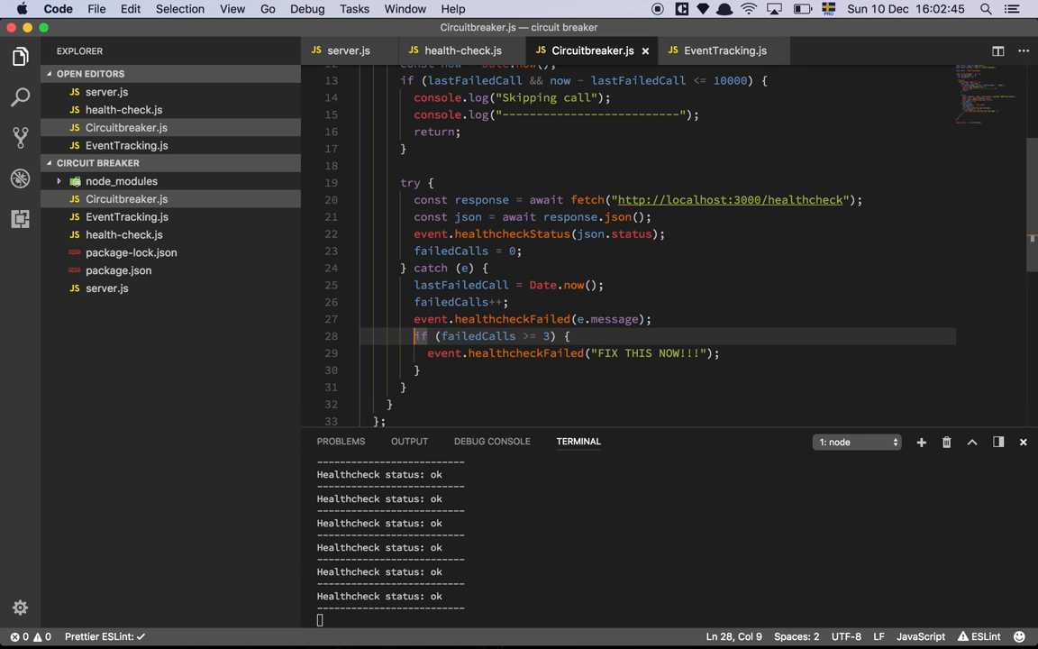
{"action": "mouse_move", "coordinate": [586, 202]}
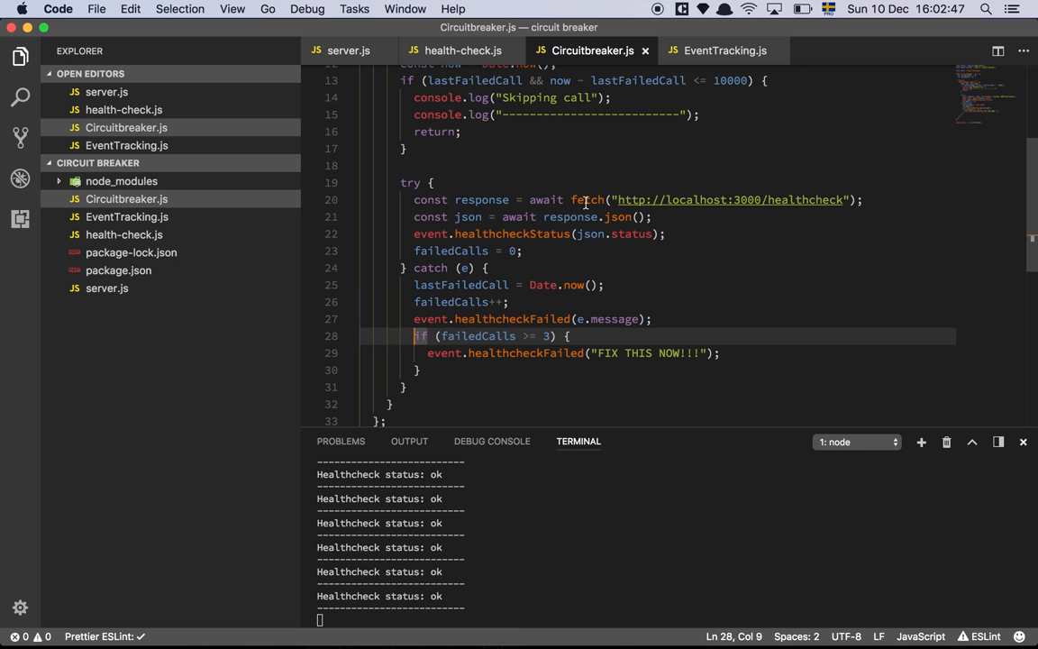
{"action": "double_click", "coordinate": [730, 79]}
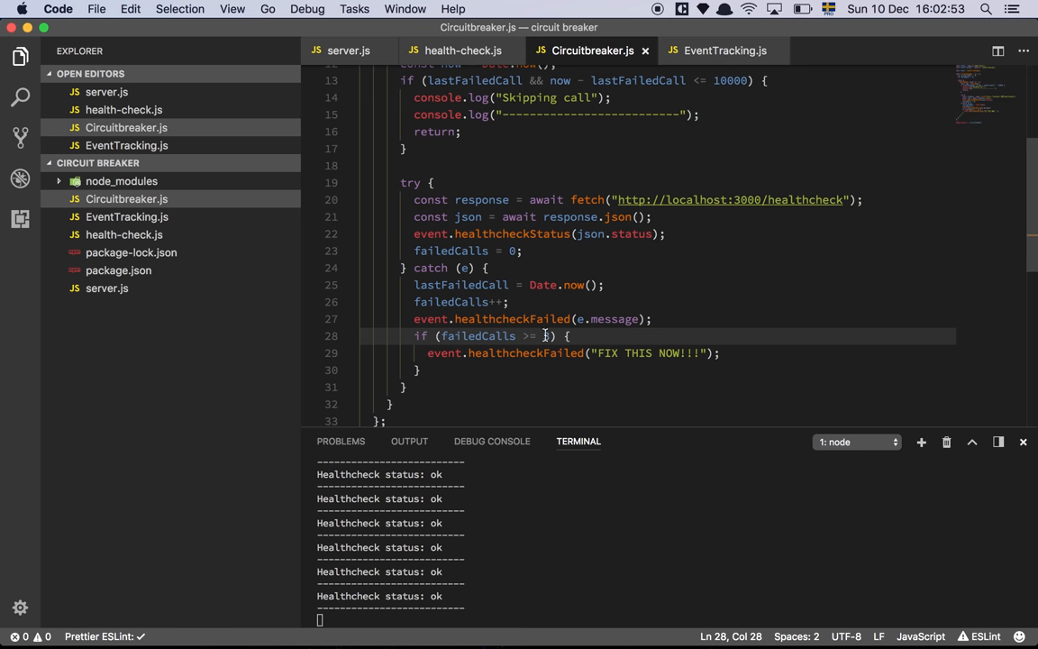
{"action": "type", "text": "3"}
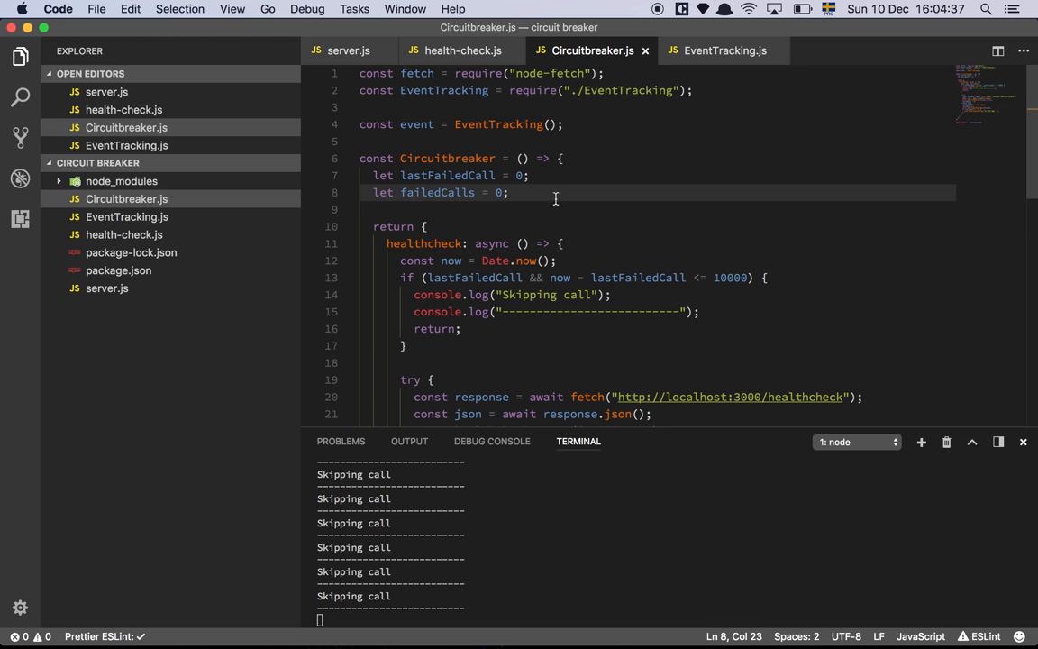
{"action": "scroll", "scroll_direction": "down", "scroll_amount": 3}
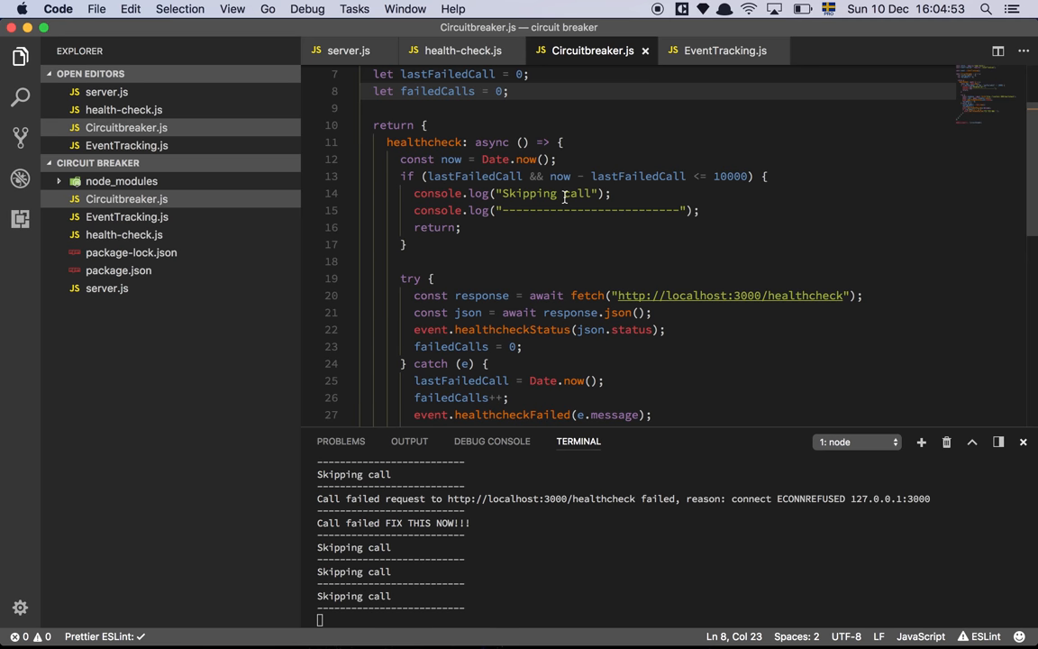
{"action": "left_click", "coordinate": [734, 176]}
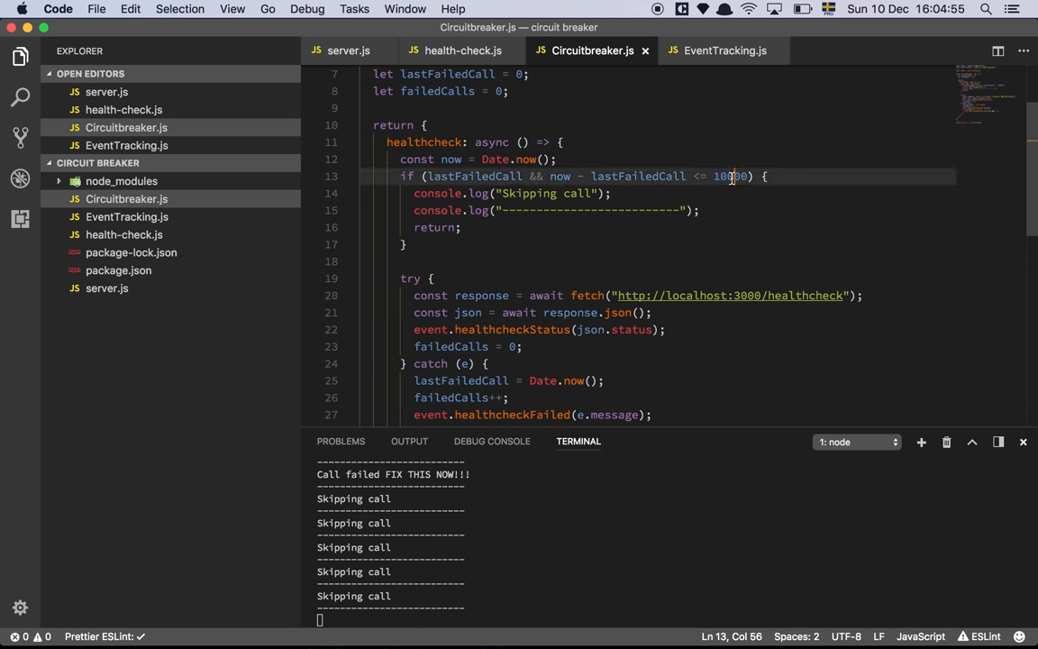
{"action": "double_click", "coordinate": [728, 177]}
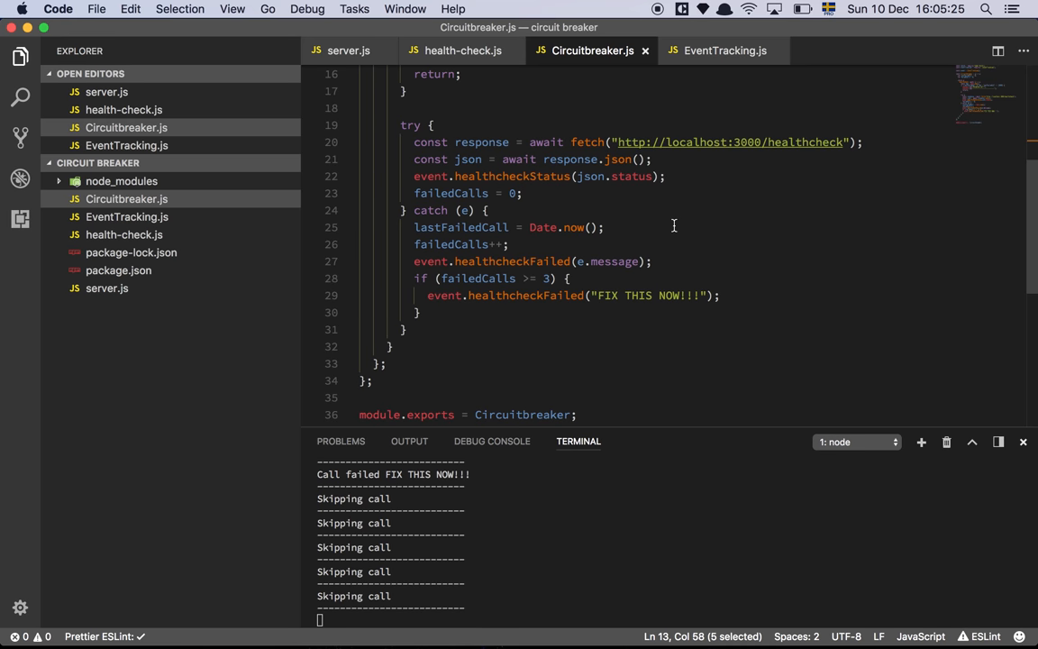
{"action": "key", "text": "cmd+tab"}
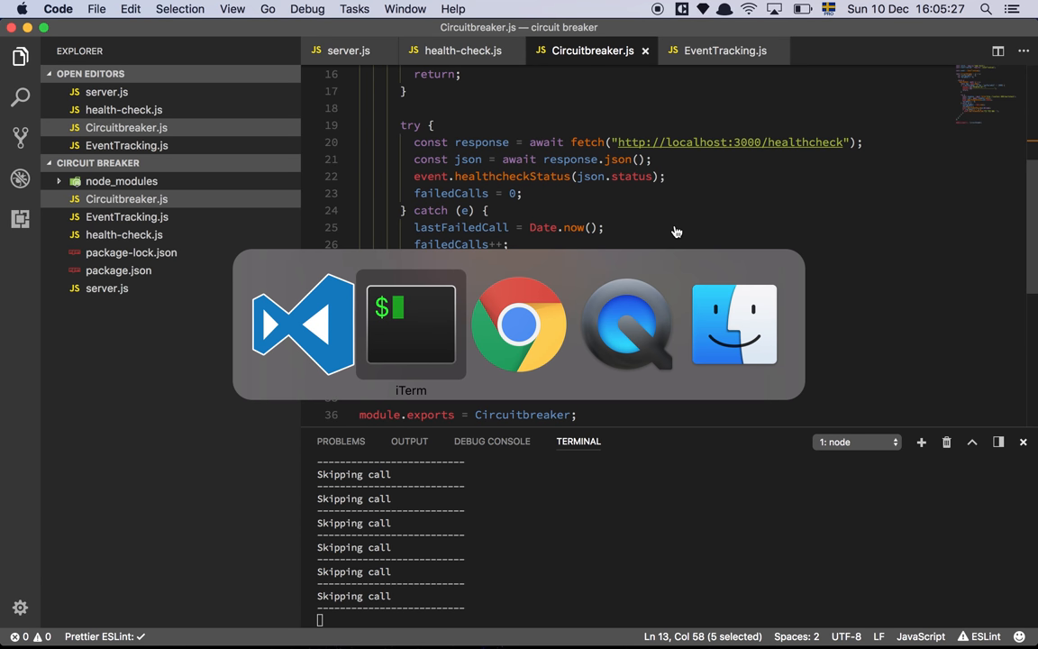
{"action": "left_click", "coordinate": [411, 324]}
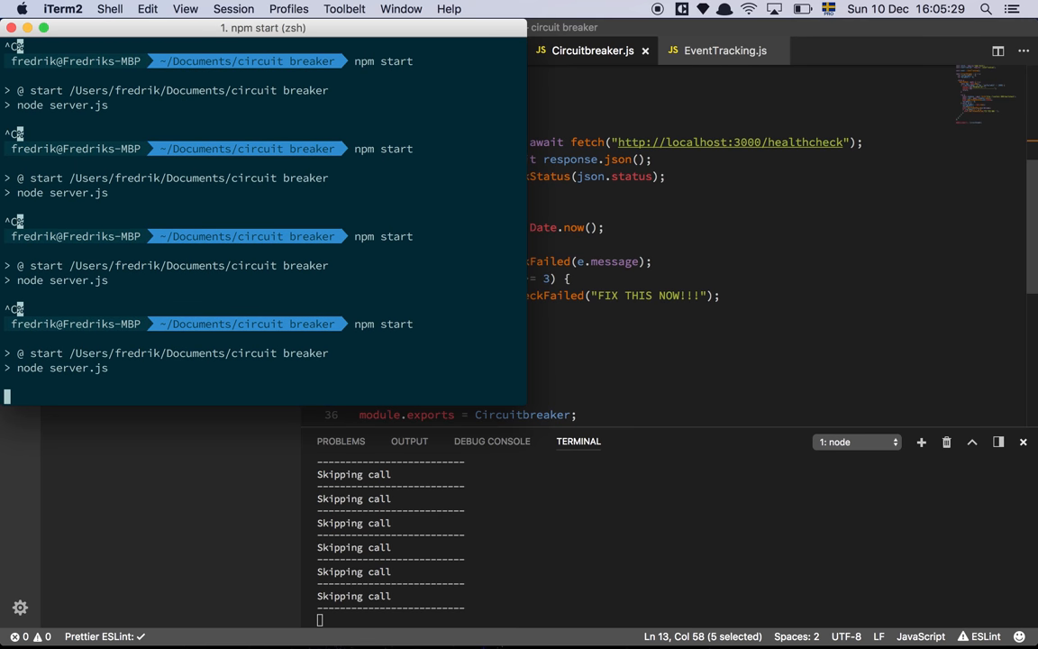
{"action": "key", "text": "cmd+tab"}
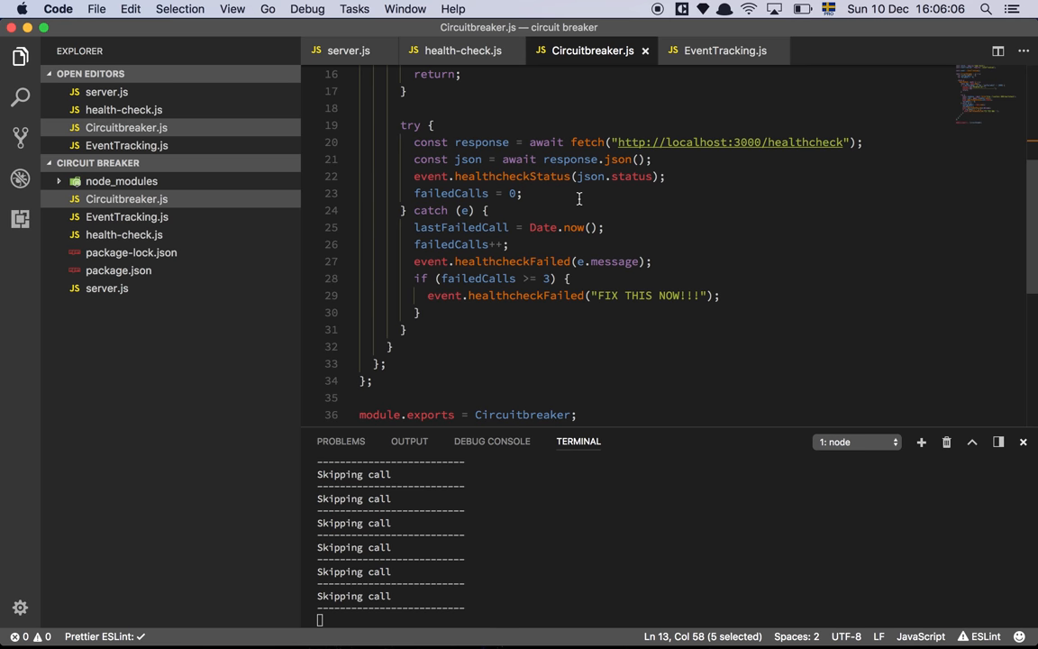
{"action": "mouse_move", "coordinate": [659, 18]}
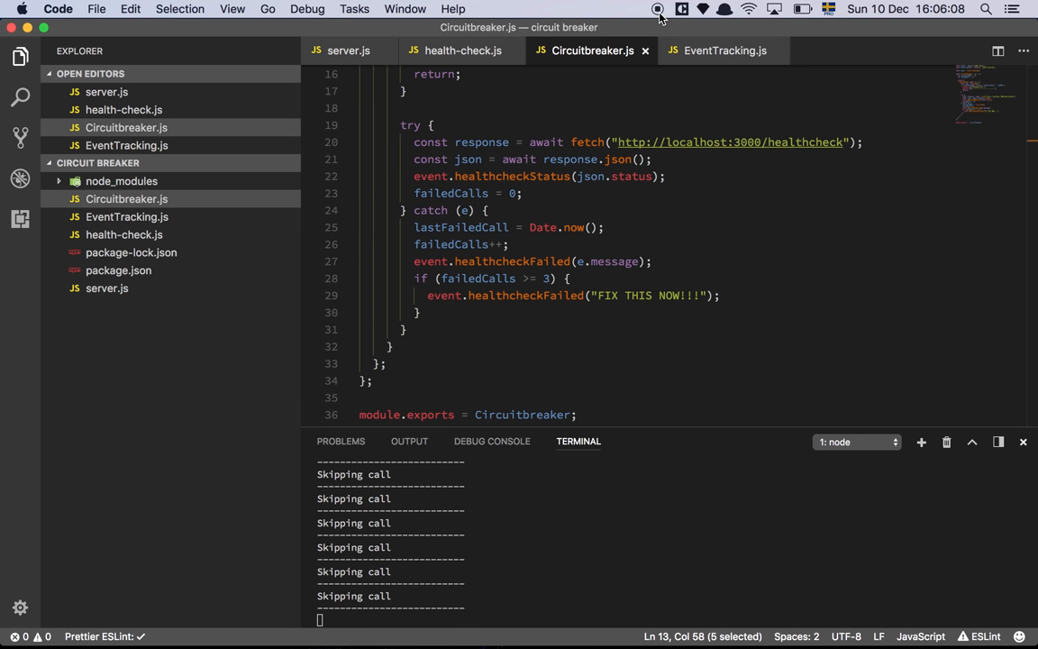